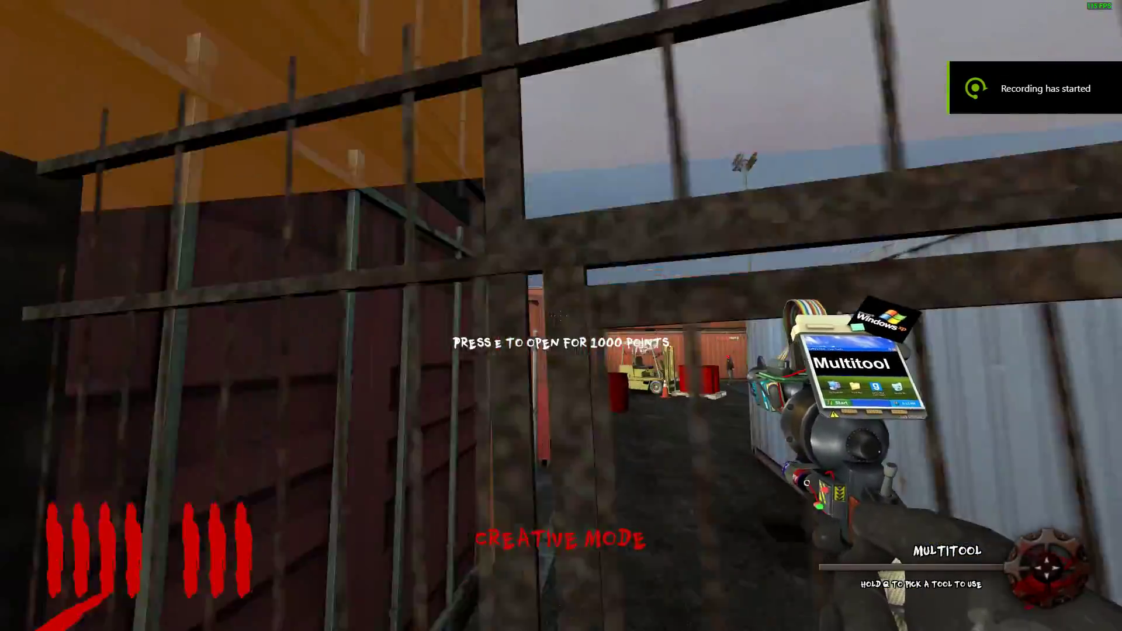
# - Toggle the overlay while the nZombies game-over screen shows the menu
pyautogui.press('alt+z')
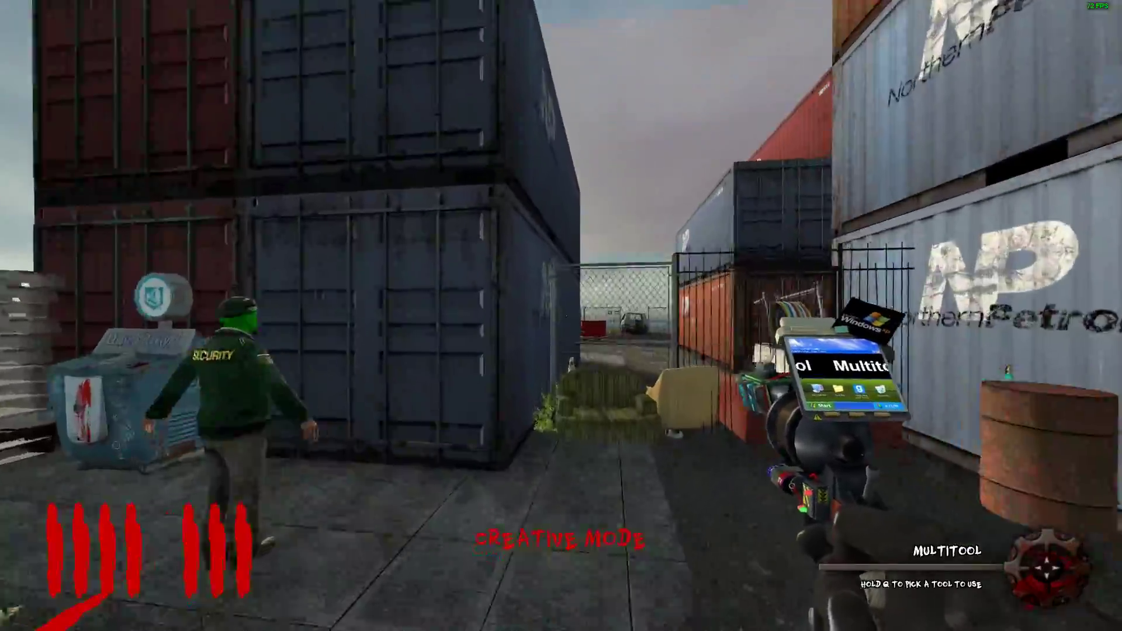
pyautogui.moveTo(561, 316)
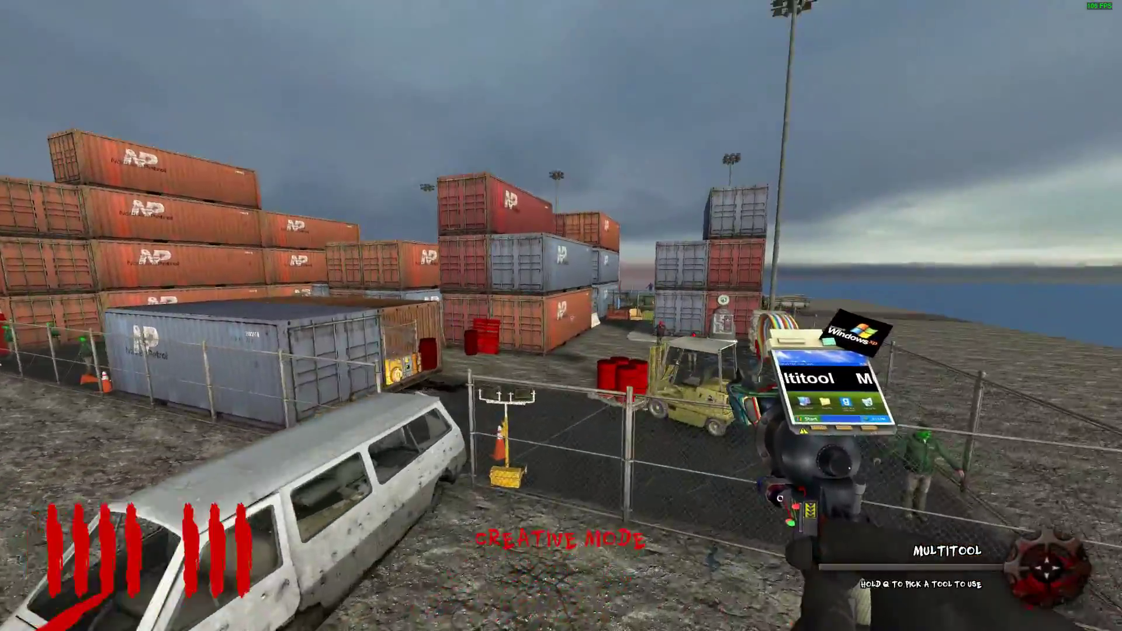
pyautogui.moveTo(561, 316)
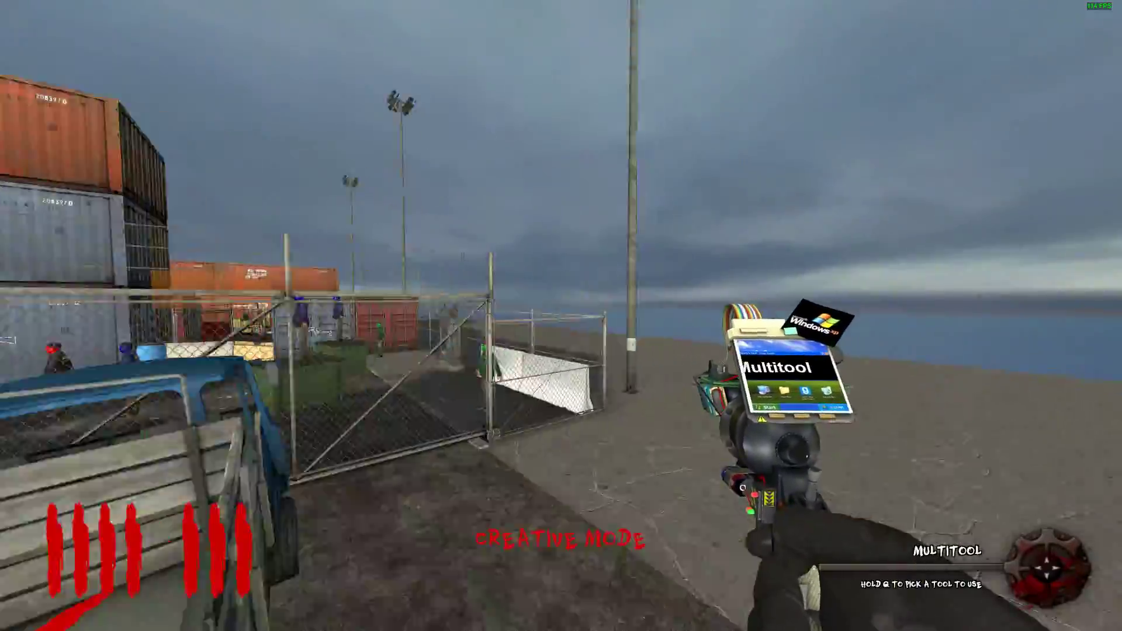
pyautogui.moveTo(561, 315)
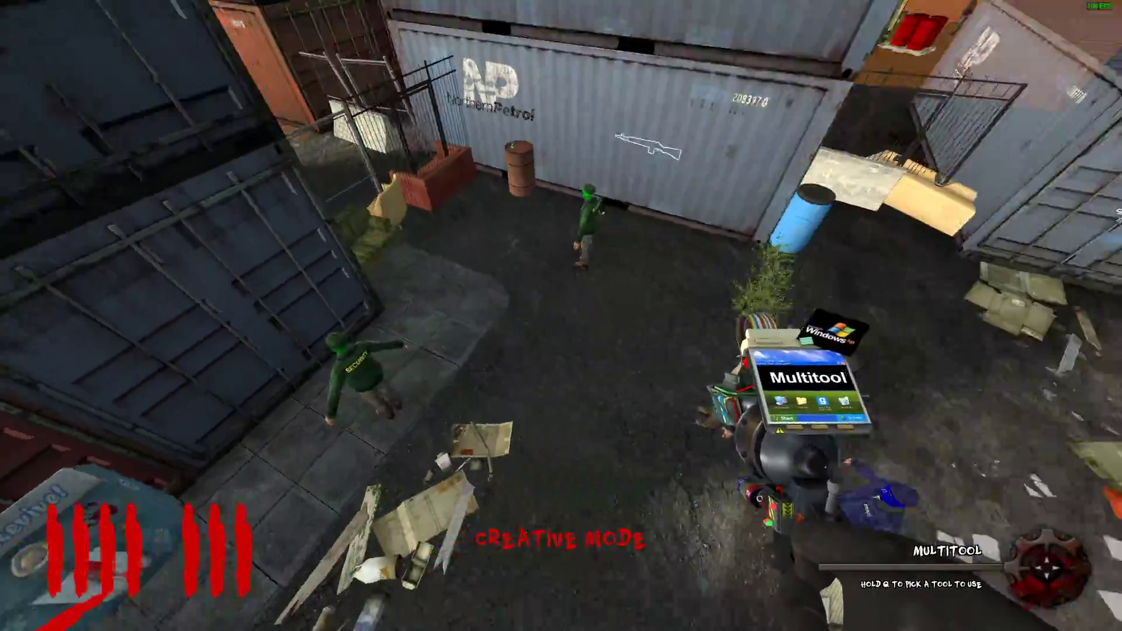
pyautogui.moveTo(561, 316)
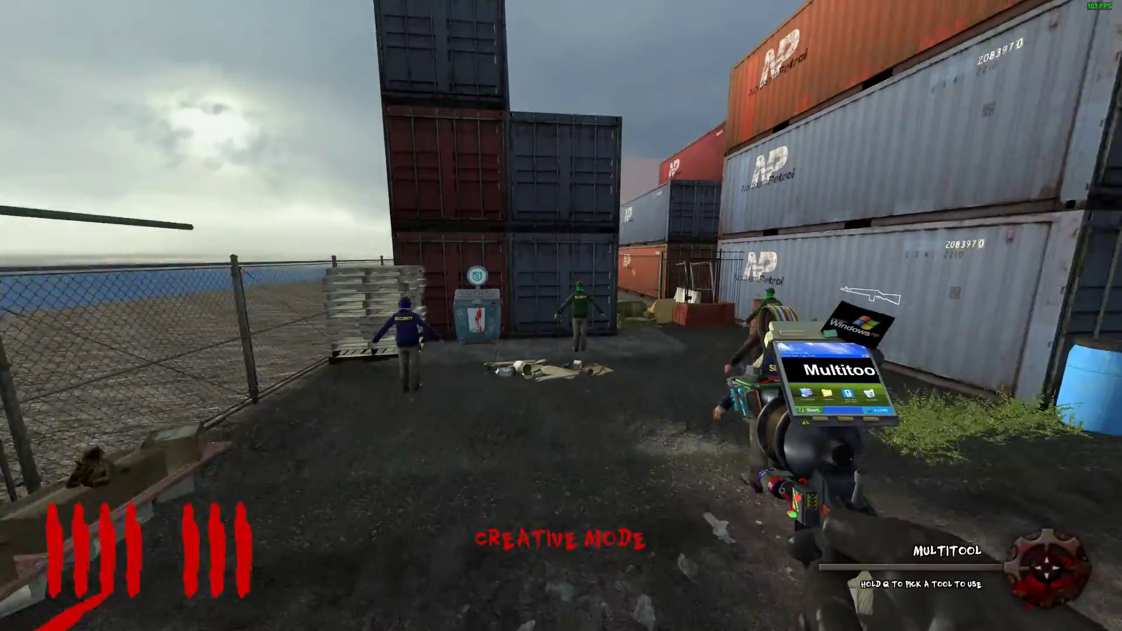
pyautogui.moveTo(561, 315)
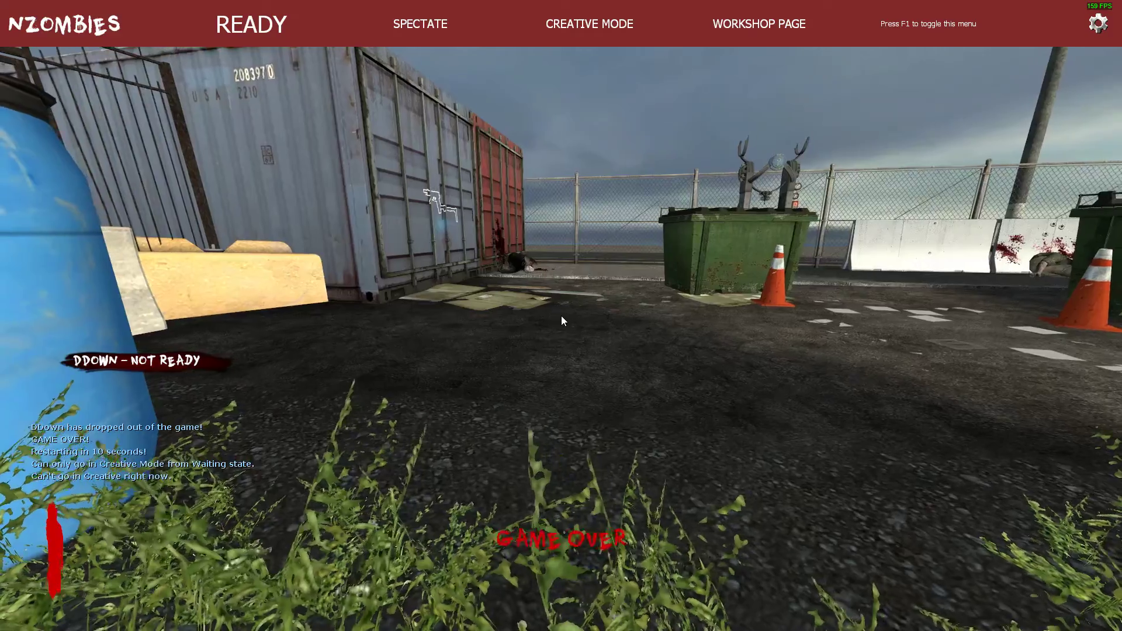
# - Check the Addons list from the main menu, return to the game and save the ship v1.4 map config
pyautogui.press('Escape')
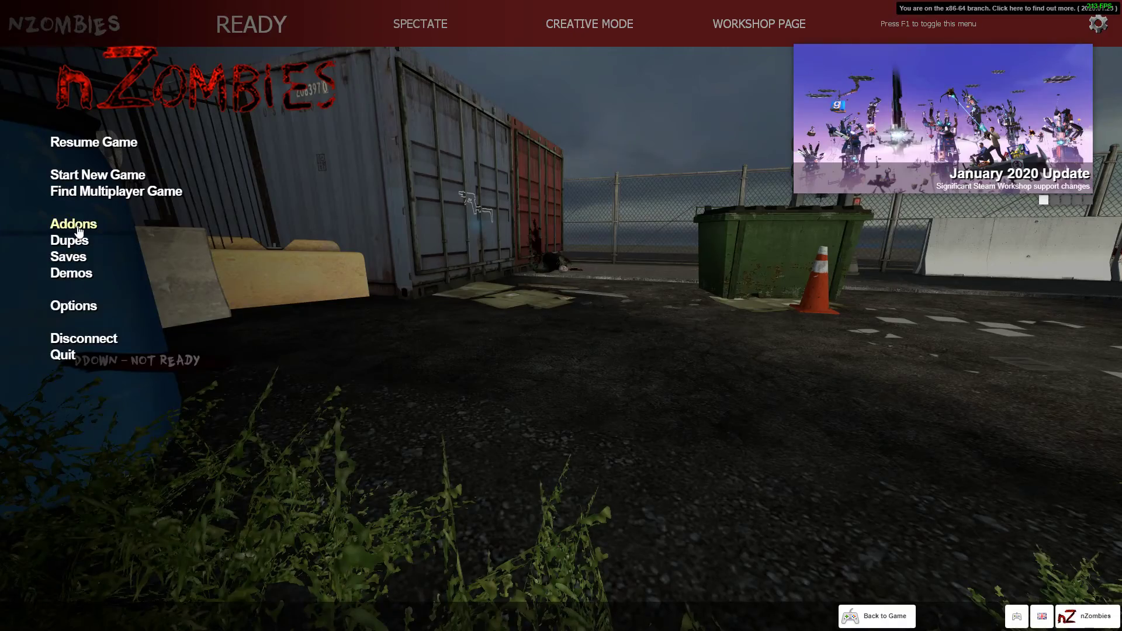
pyautogui.click(72, 223)
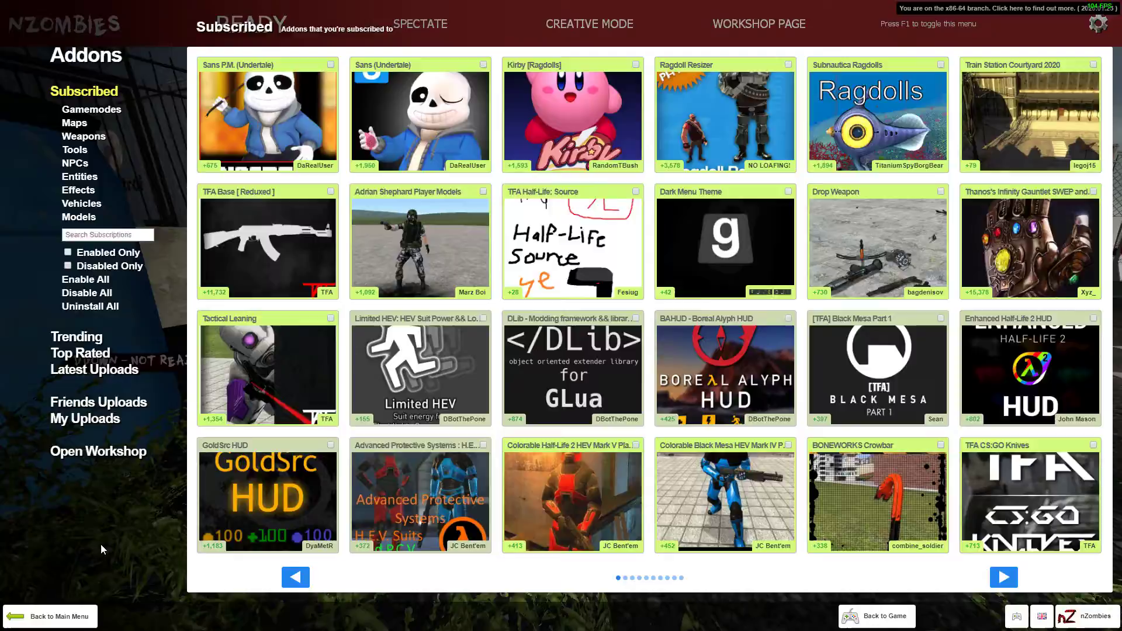
pyautogui.click(876, 616)
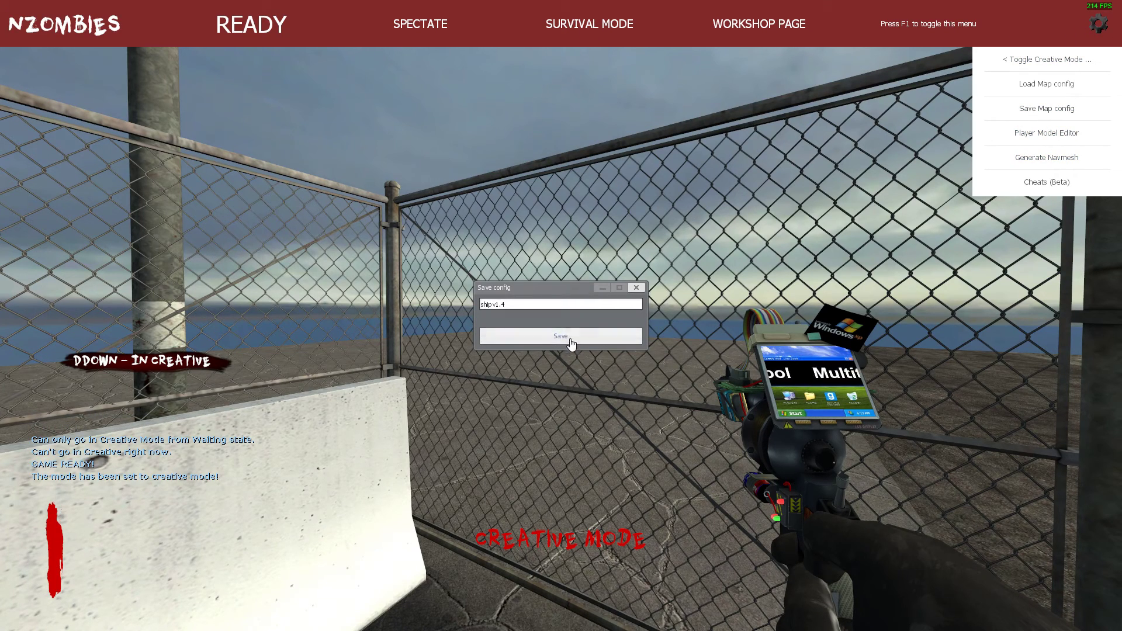
pyautogui.click(561, 336)
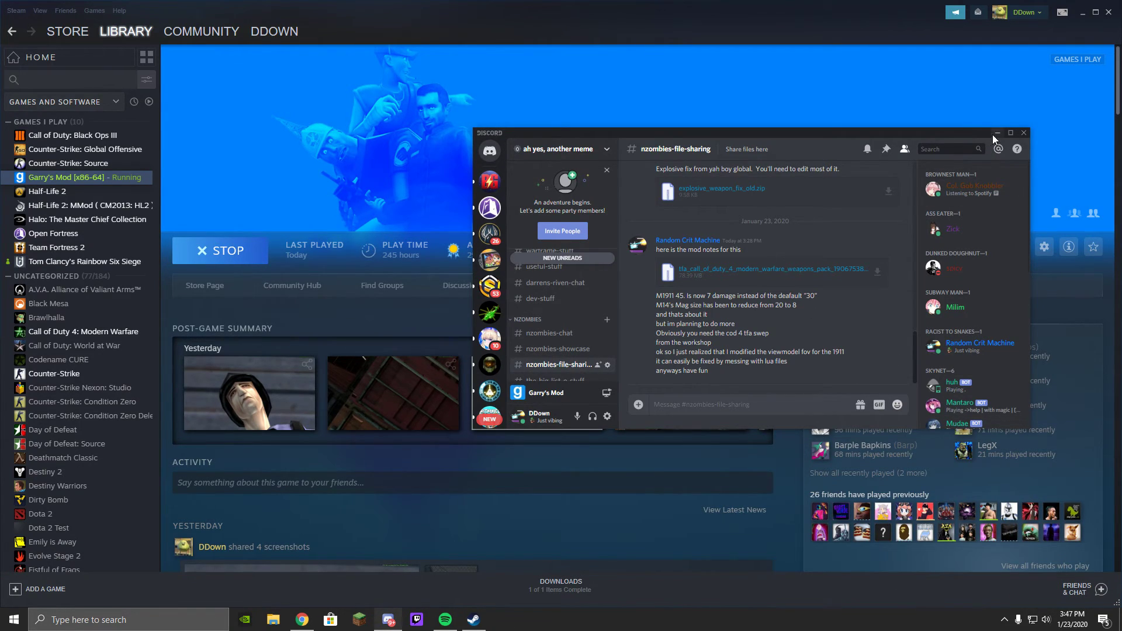
# - Browse Garry's Mod's local files via its Properties > Local Files in Steam
pyautogui.rightClick(51, 176)
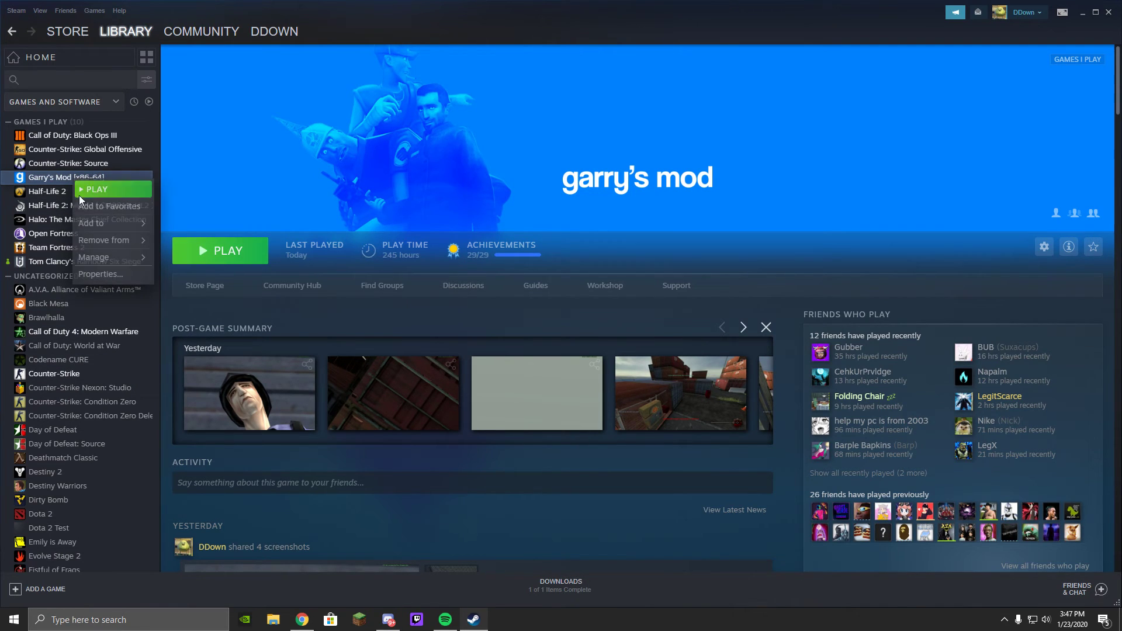
pyautogui.click(100, 275)
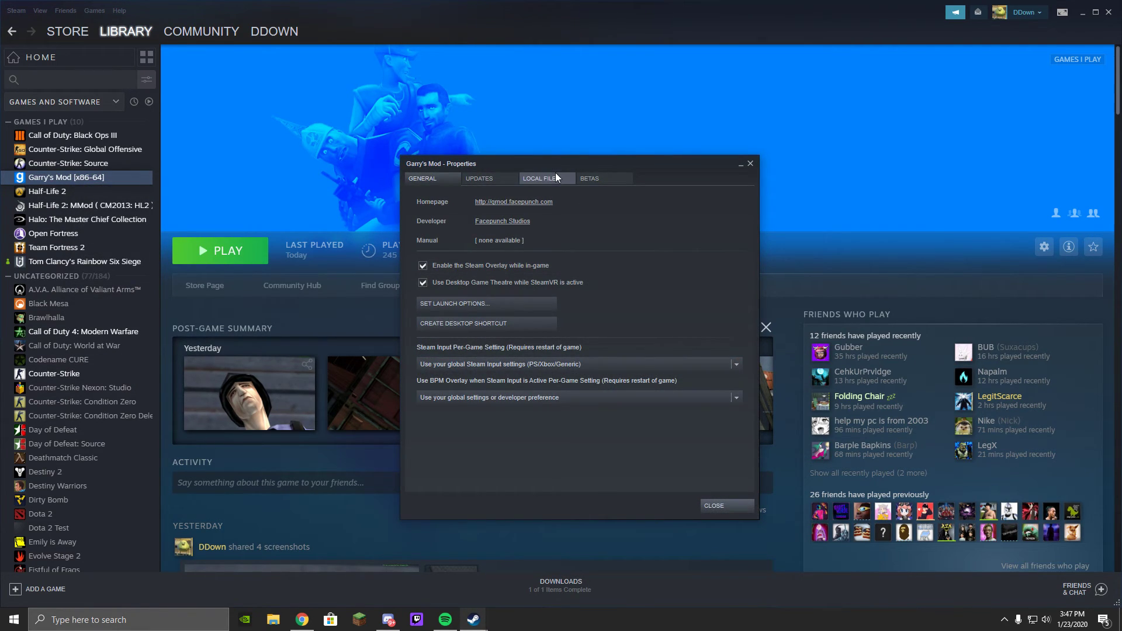
pyautogui.click(539, 178)
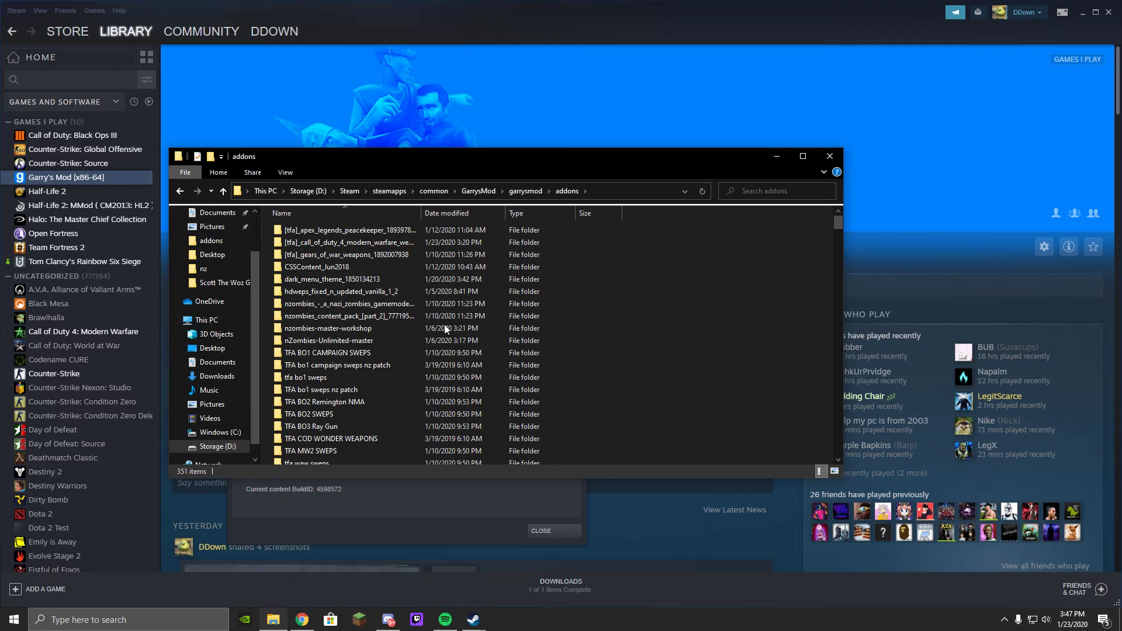
# - Look through the addons folder, go up to GarrysMod and inspect the bin folder
pyautogui.scroll(-3)
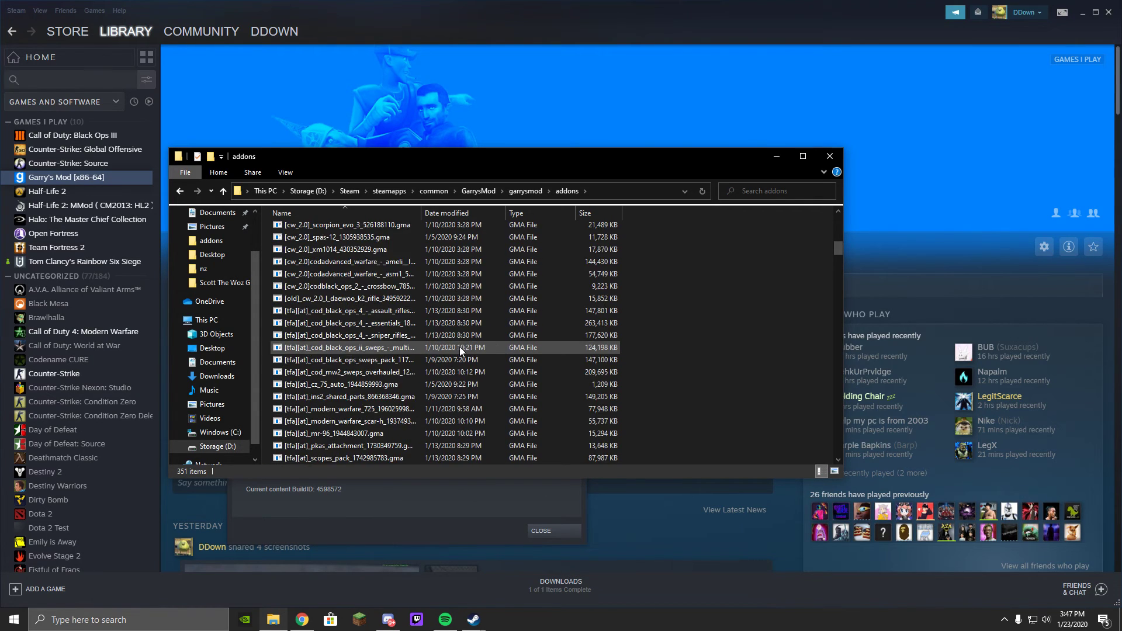
pyautogui.scroll(-3)
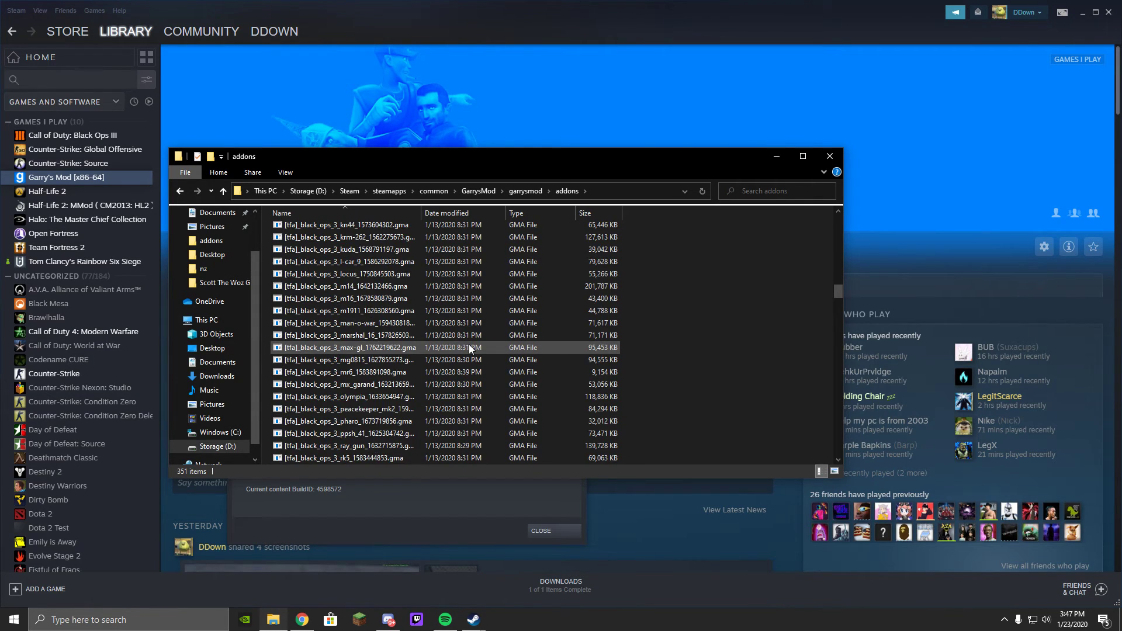
pyautogui.scroll(-3)
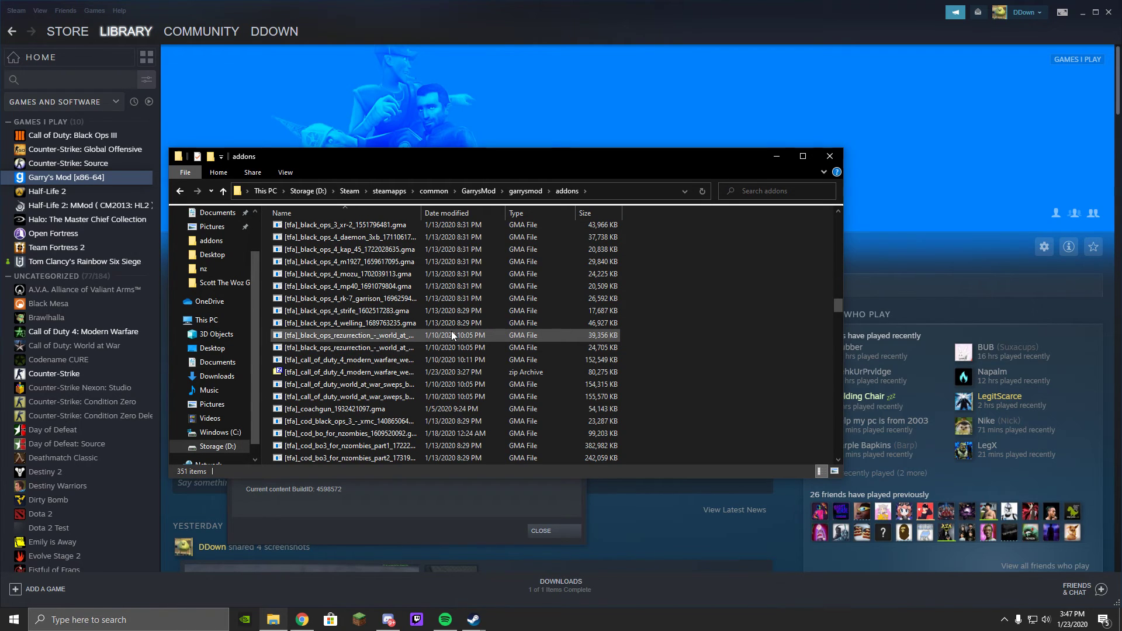
pyautogui.scroll(3)
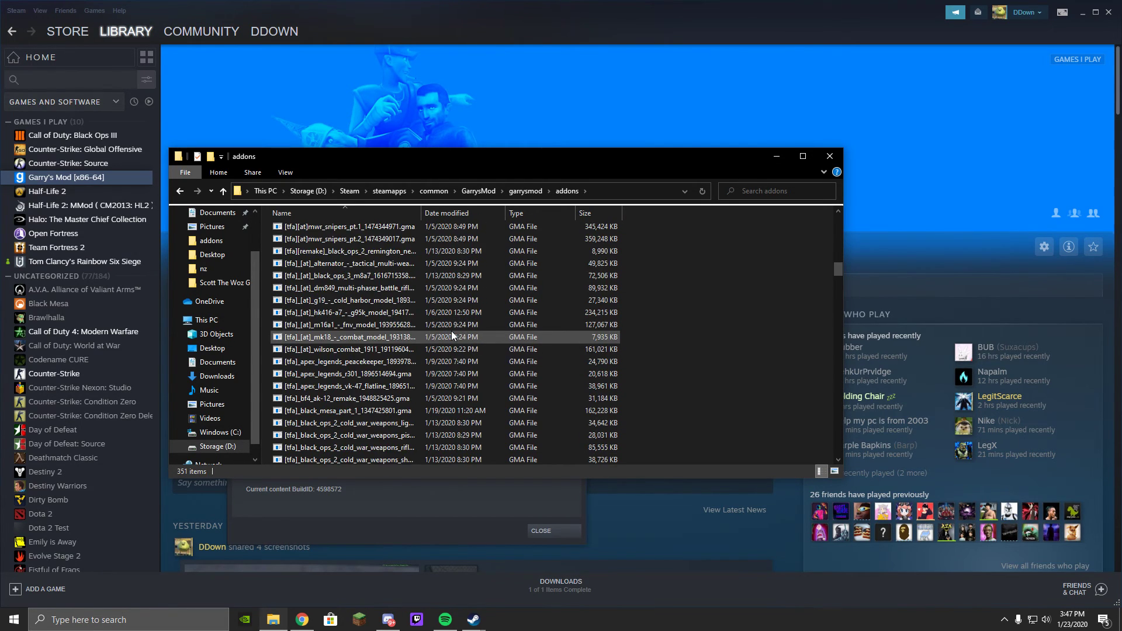
pyautogui.scroll(-3)
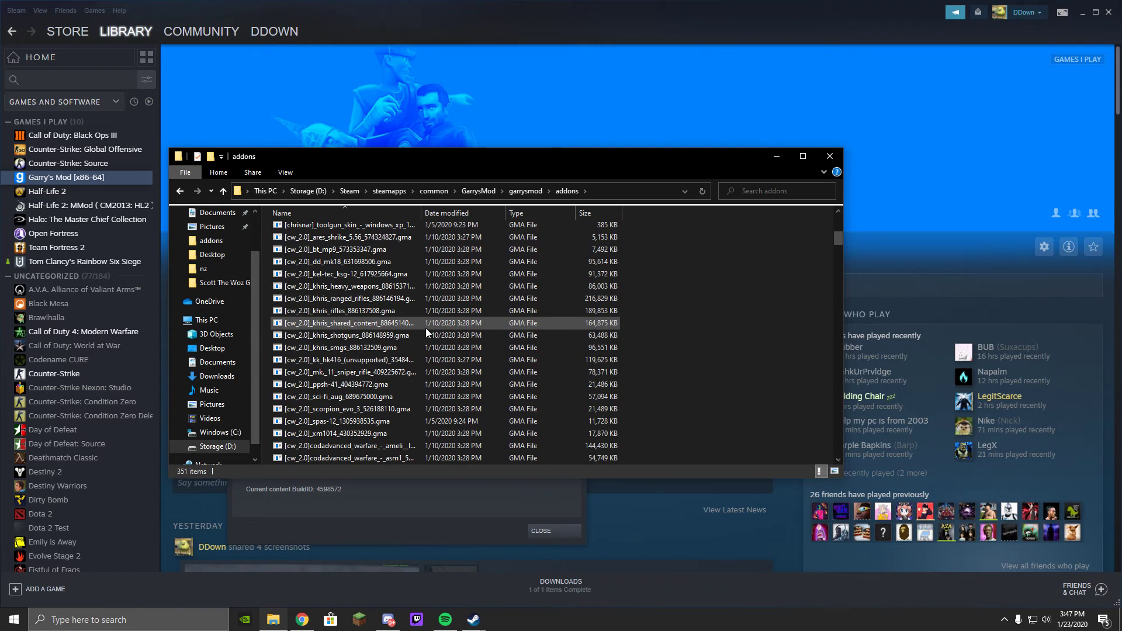
pyautogui.moveTo(337, 322)
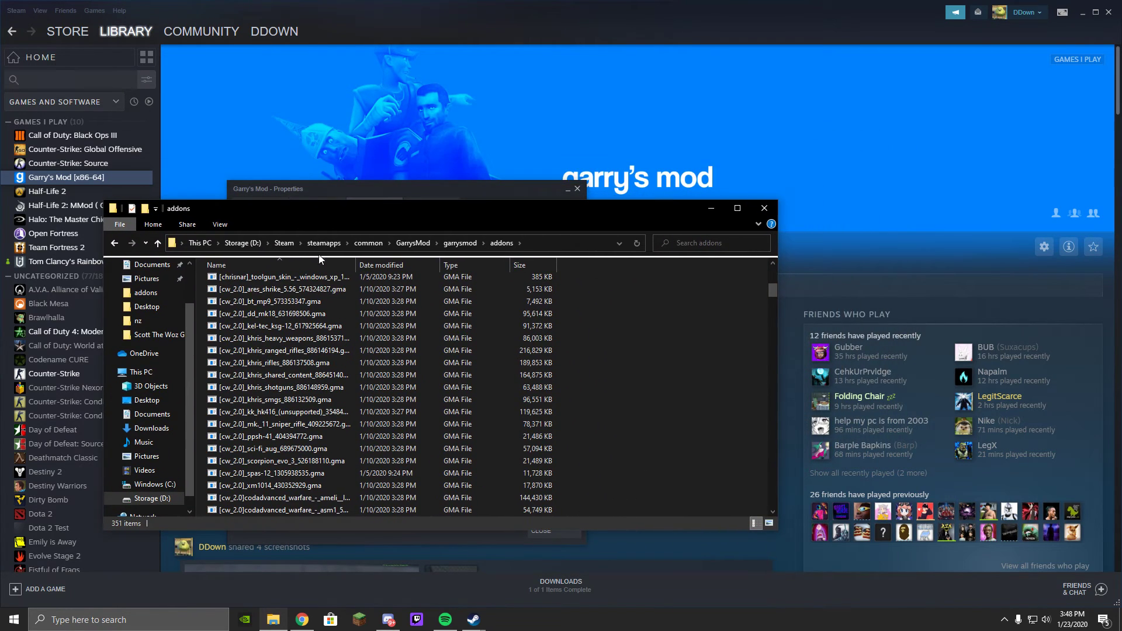
pyautogui.moveTo(499, 259)
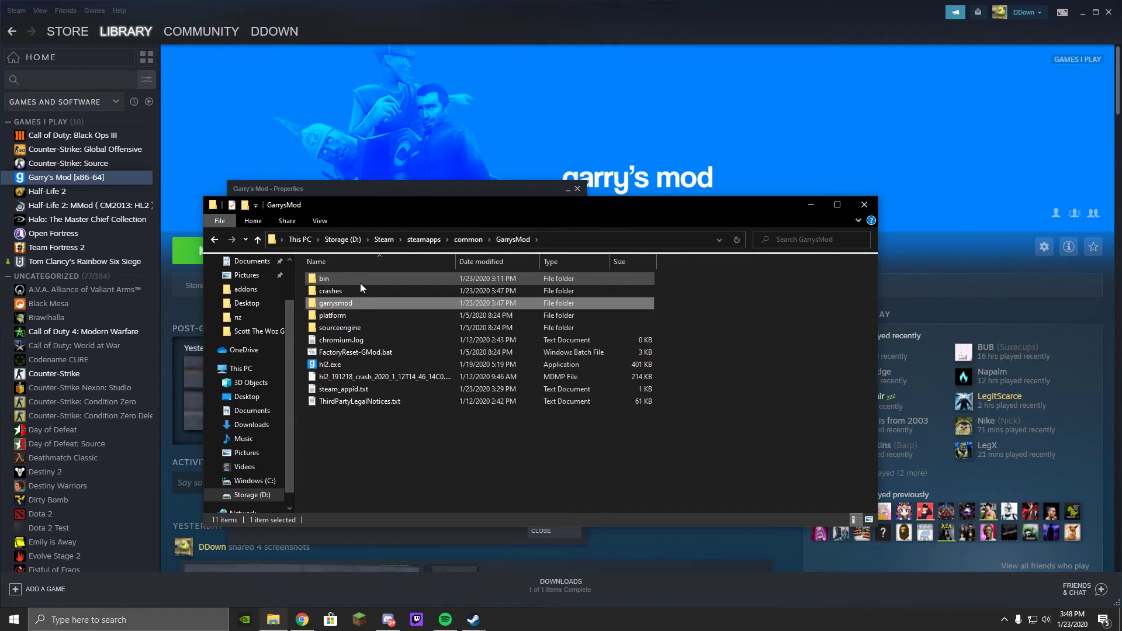
pyautogui.doubleClick(323, 278)
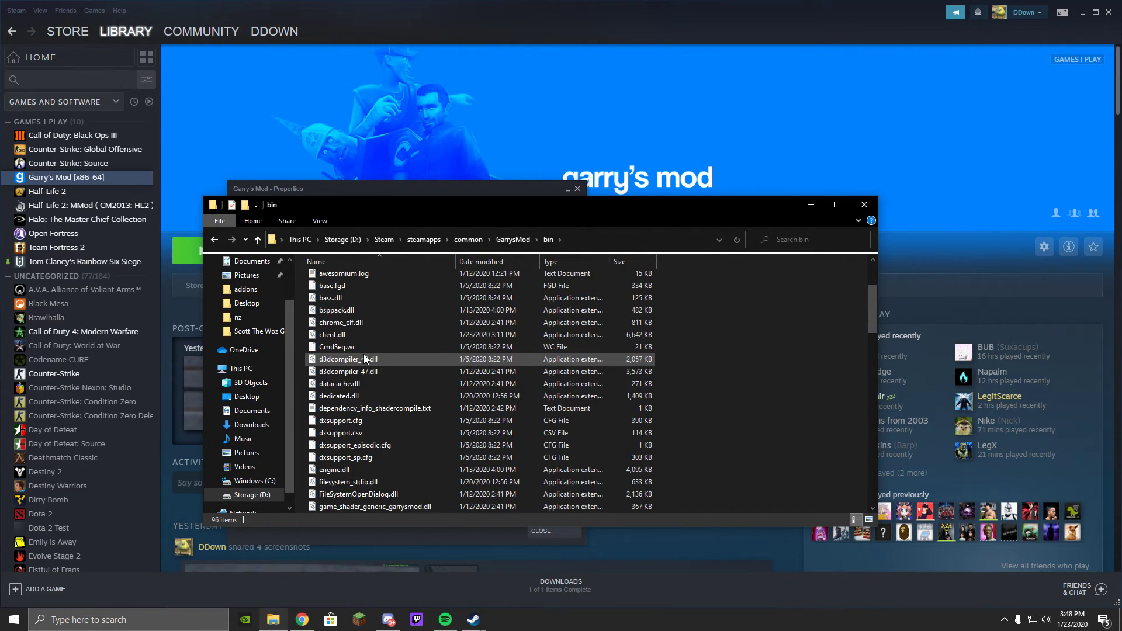
pyautogui.scroll(-3)
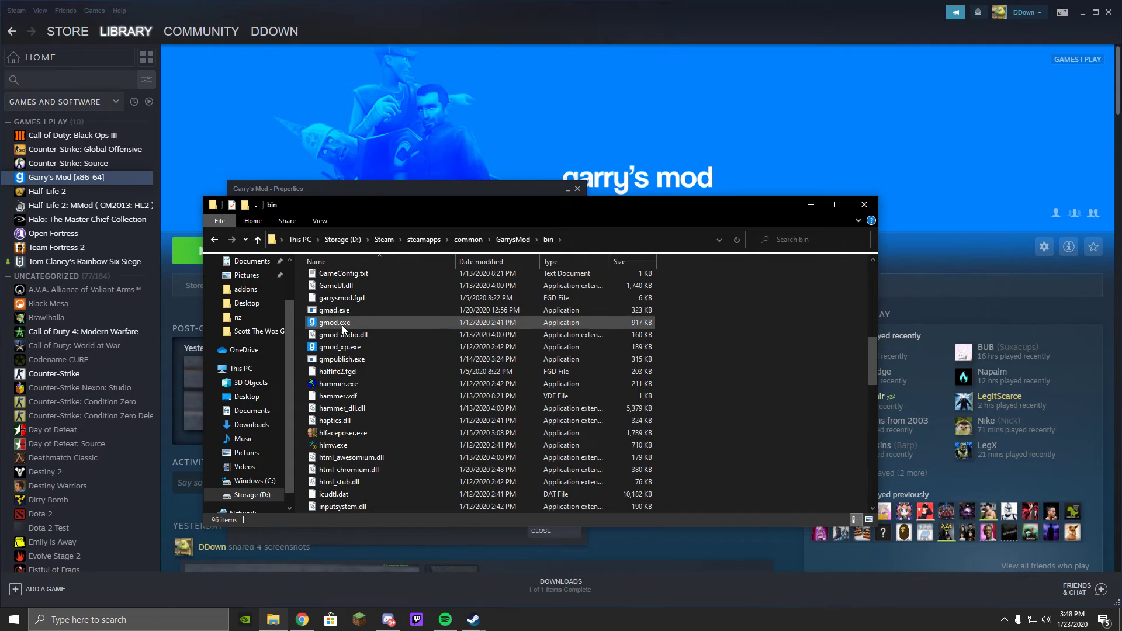
pyautogui.moveTo(334, 310)
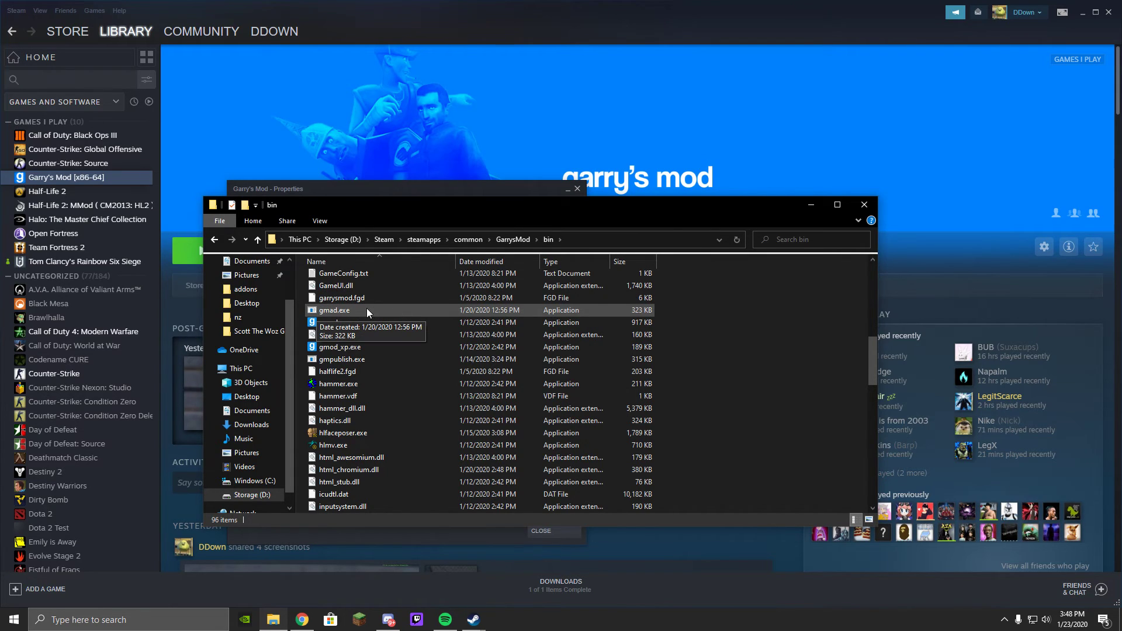
pyautogui.moveTo(361, 313)
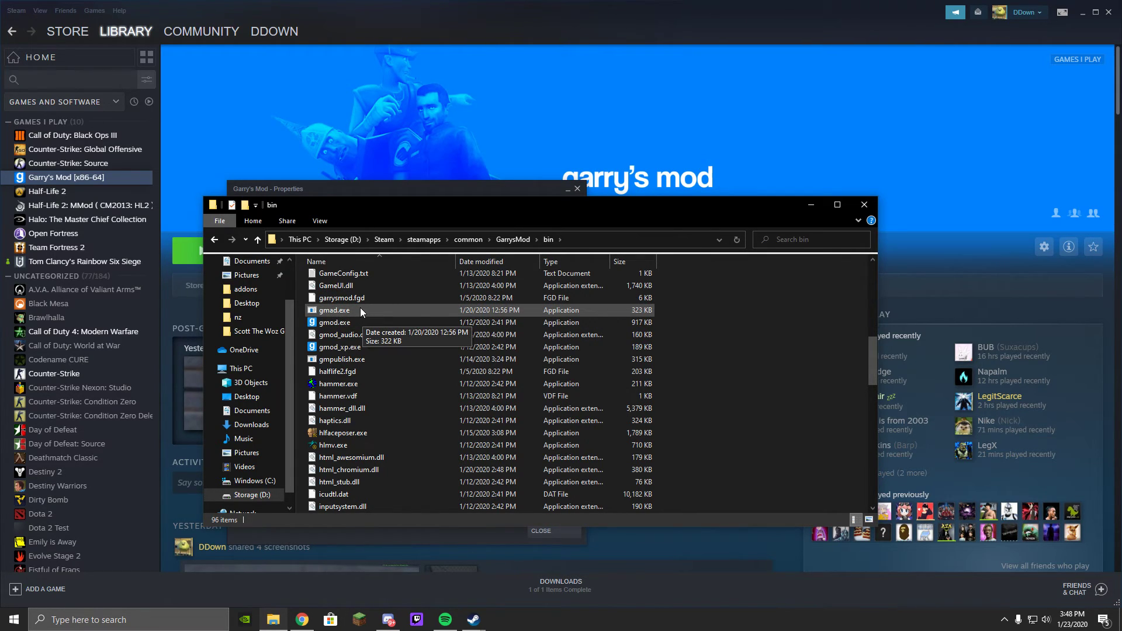
pyautogui.moveTo(492, 239)
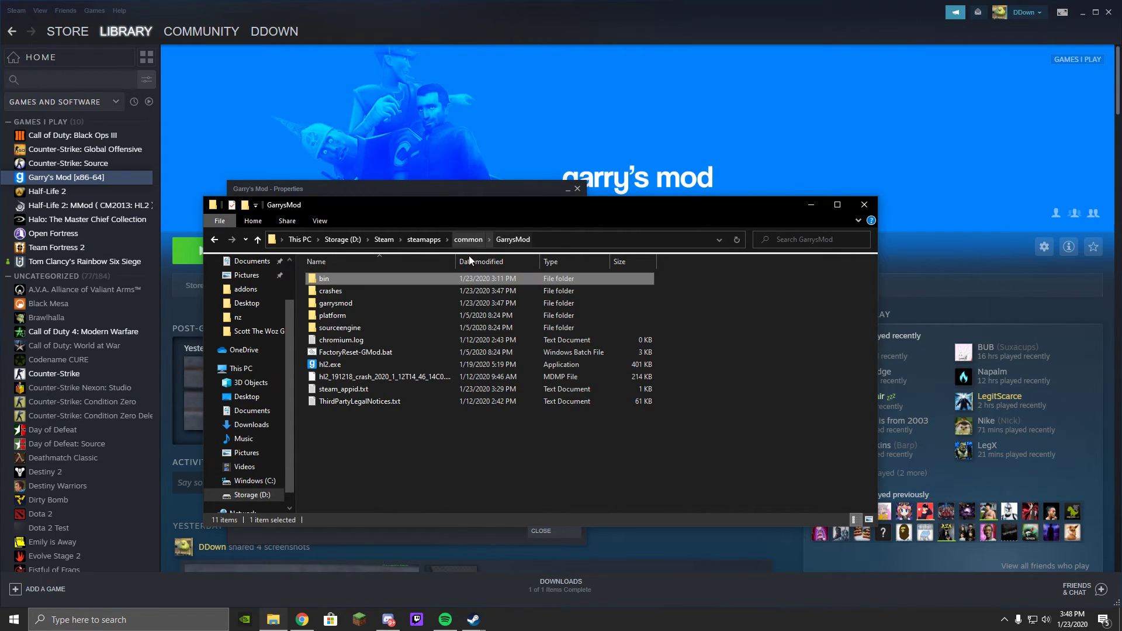
# - Navigate garrysmod > addons > modern_warfare_725 > lua > weapons > tfa_fml_mw19_olympia
pyautogui.doubleClick(336, 303)
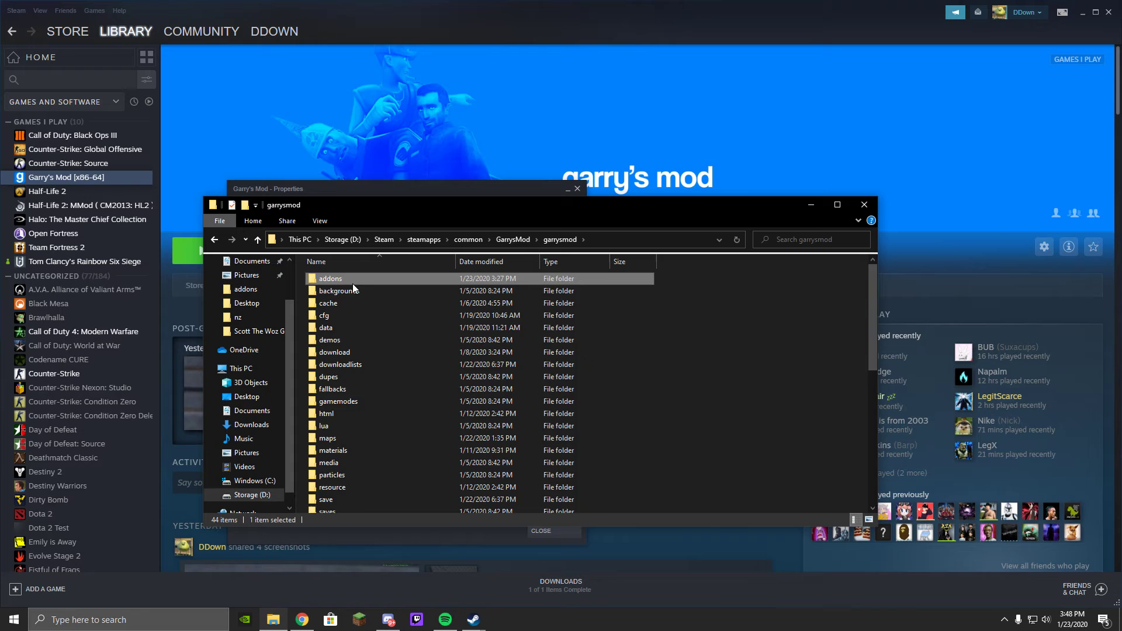
pyautogui.doubleClick(329, 278)
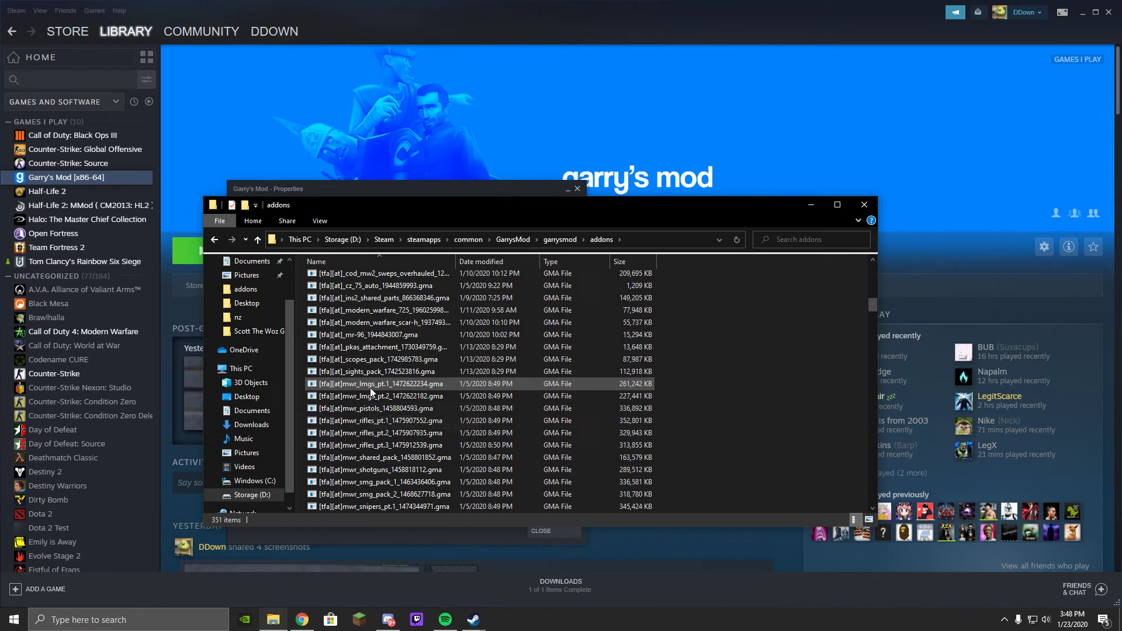
pyautogui.scroll(3)
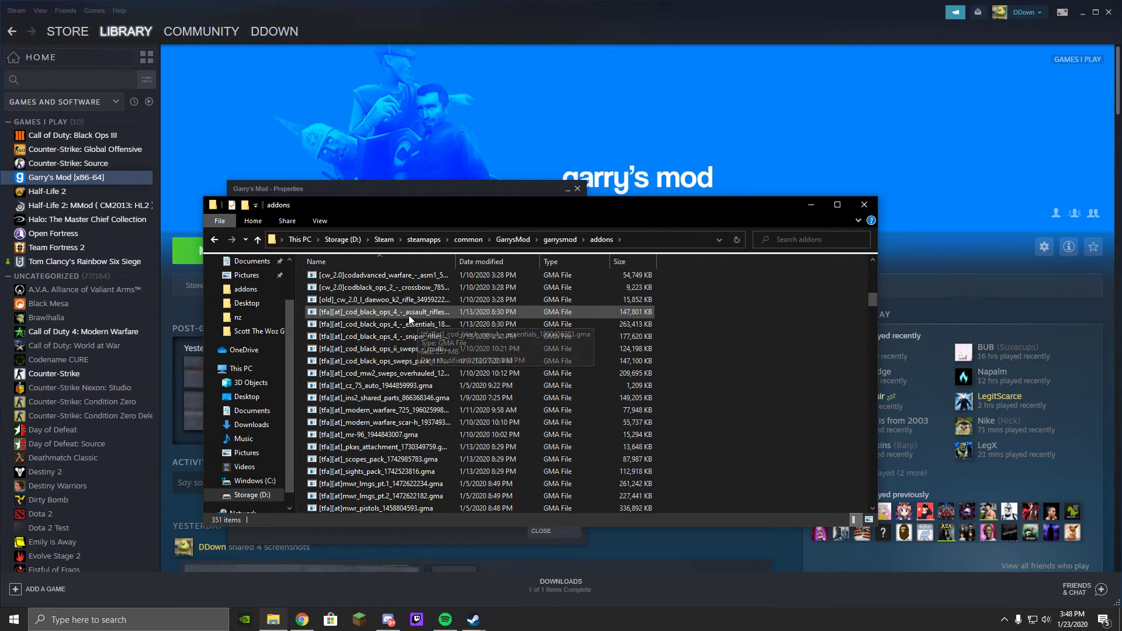
pyautogui.moveTo(393, 324)
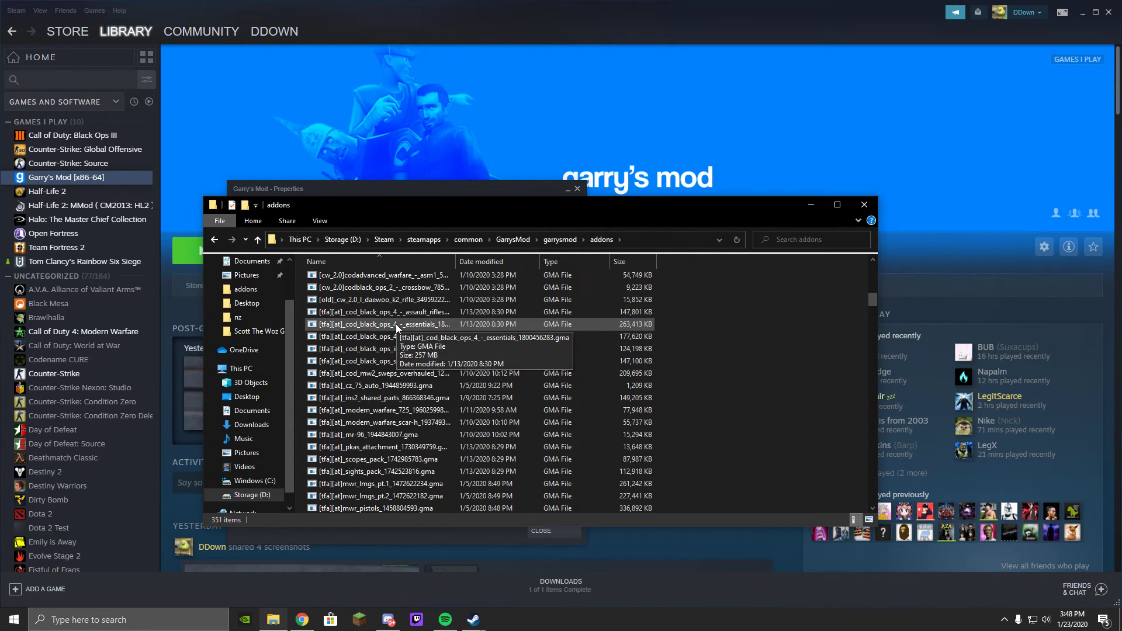
pyautogui.moveTo(399, 350)
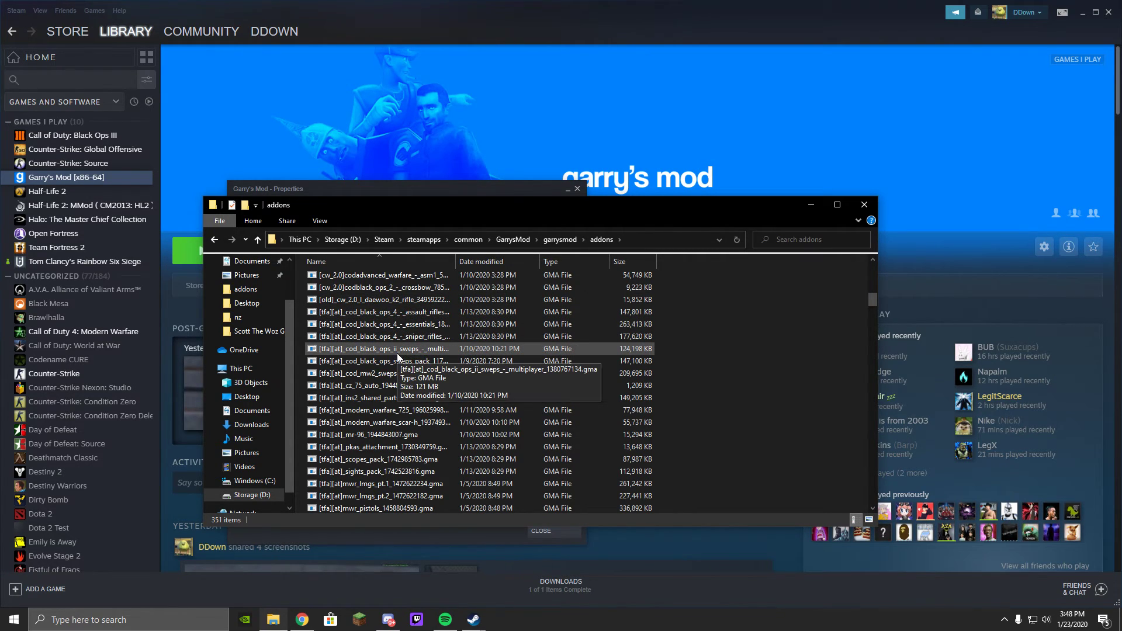
pyautogui.moveTo(386, 361)
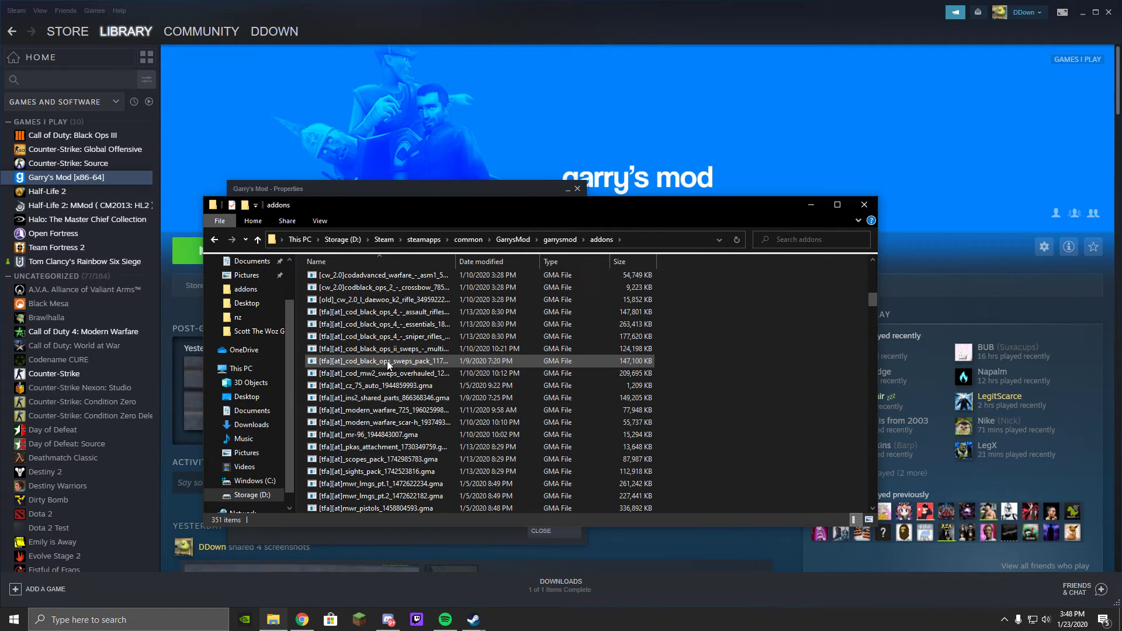
pyautogui.moveTo(387, 373)
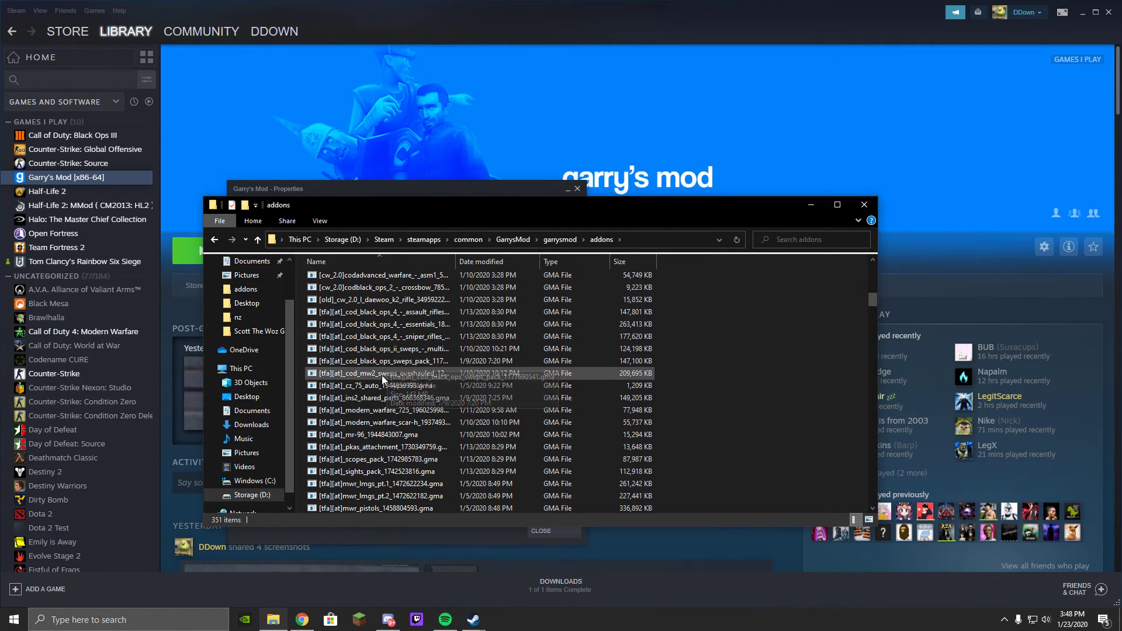
pyautogui.moveTo(378, 386)
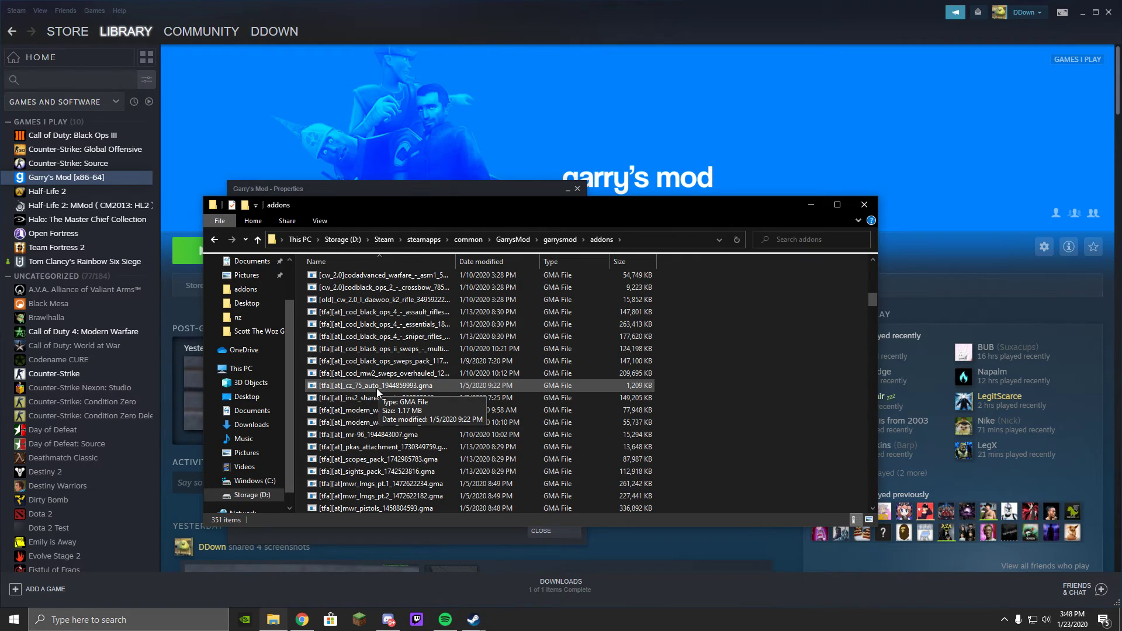
pyautogui.moveTo(373, 411)
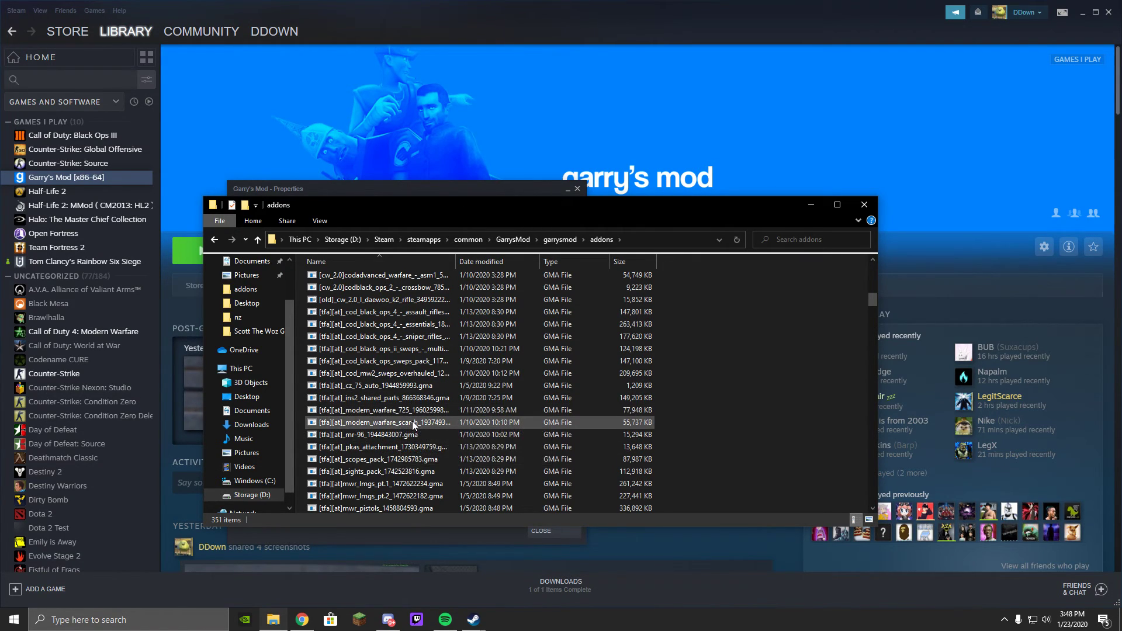
pyautogui.click(379, 434)
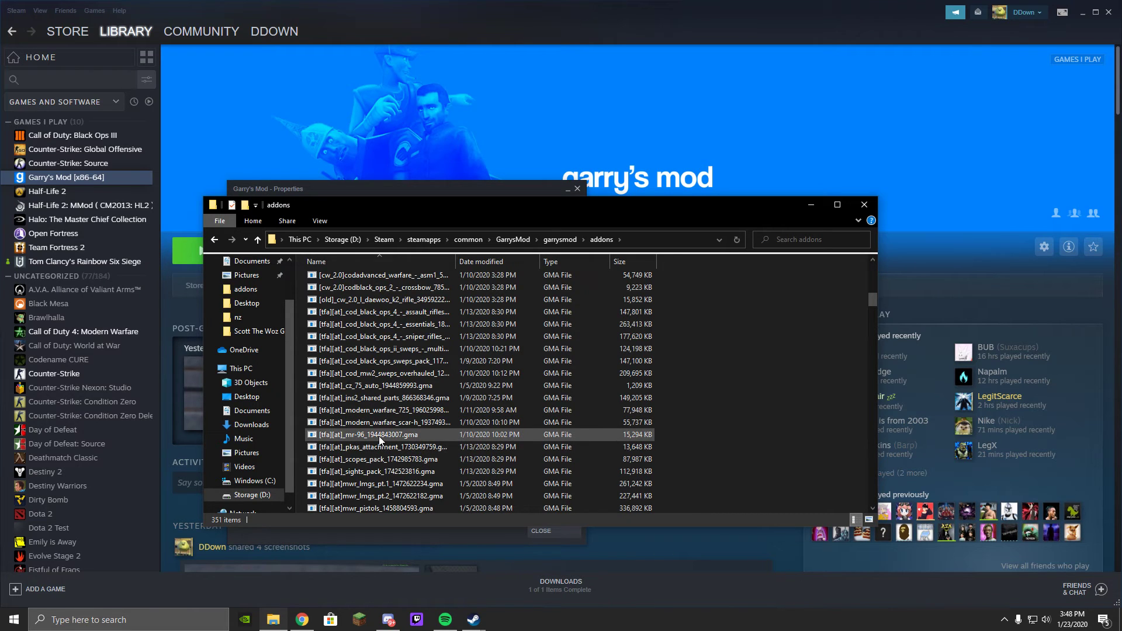
pyautogui.click(383, 409)
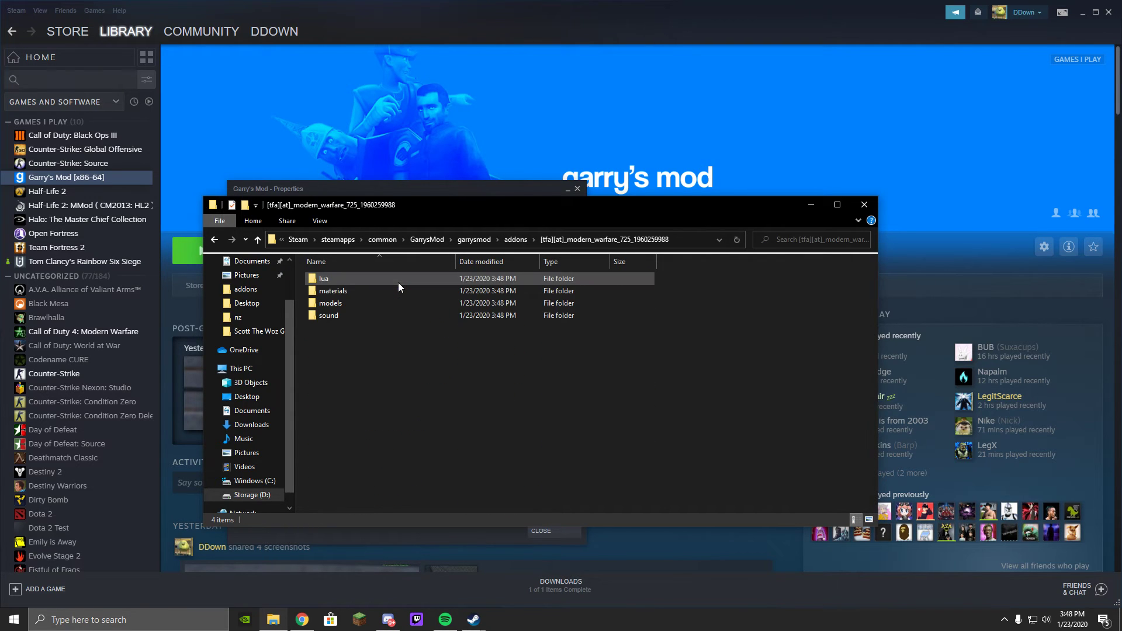
pyautogui.doubleClick(323, 278)
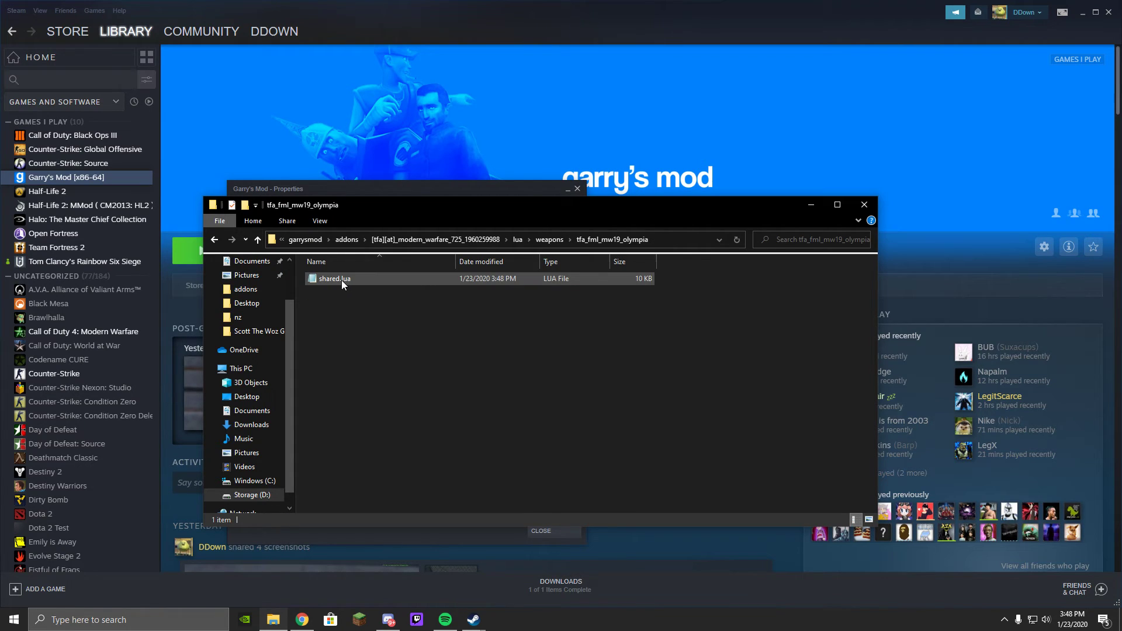
# - Open shared.lua for editing from its right-click menu
pyautogui.click(334, 278)
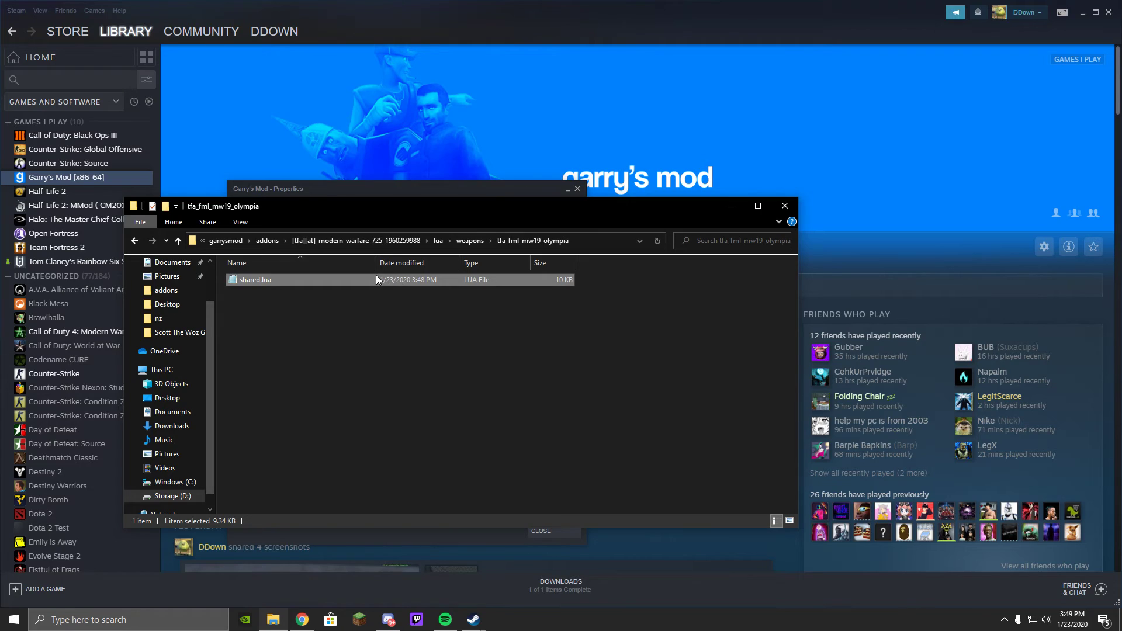
pyautogui.rightClick(256, 279)
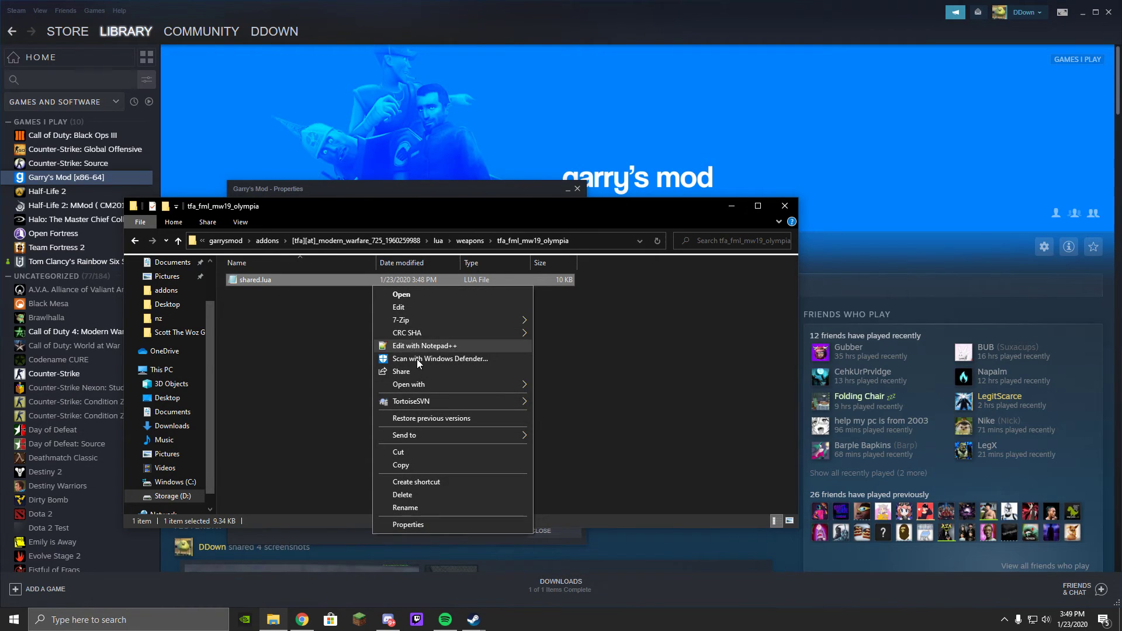
pyautogui.moveTo(421, 354)
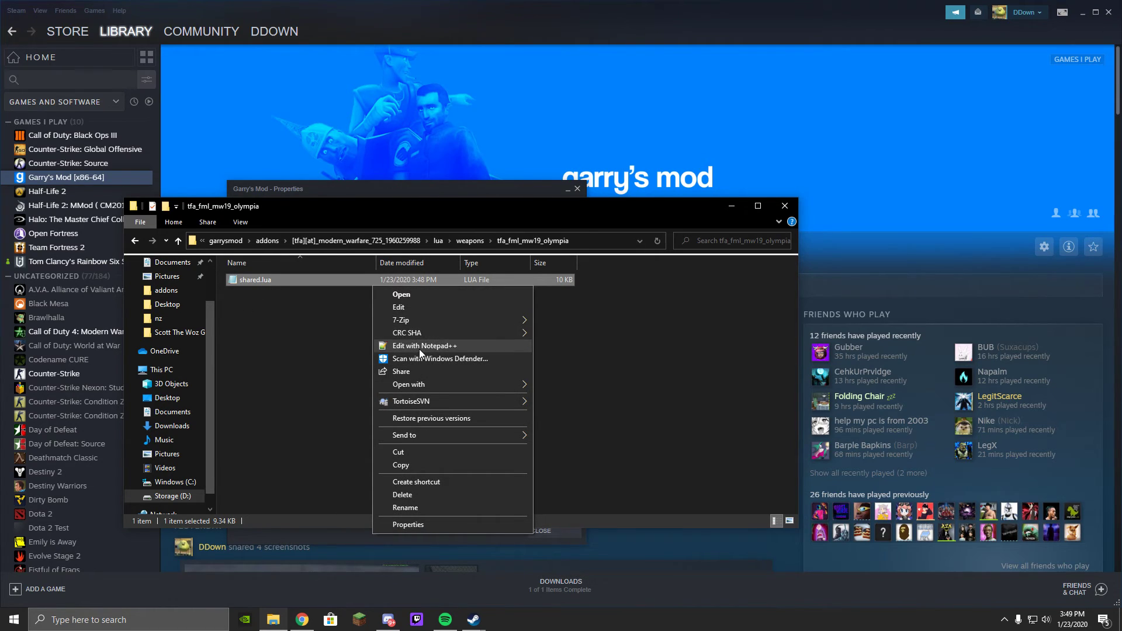
pyautogui.click(424, 345)
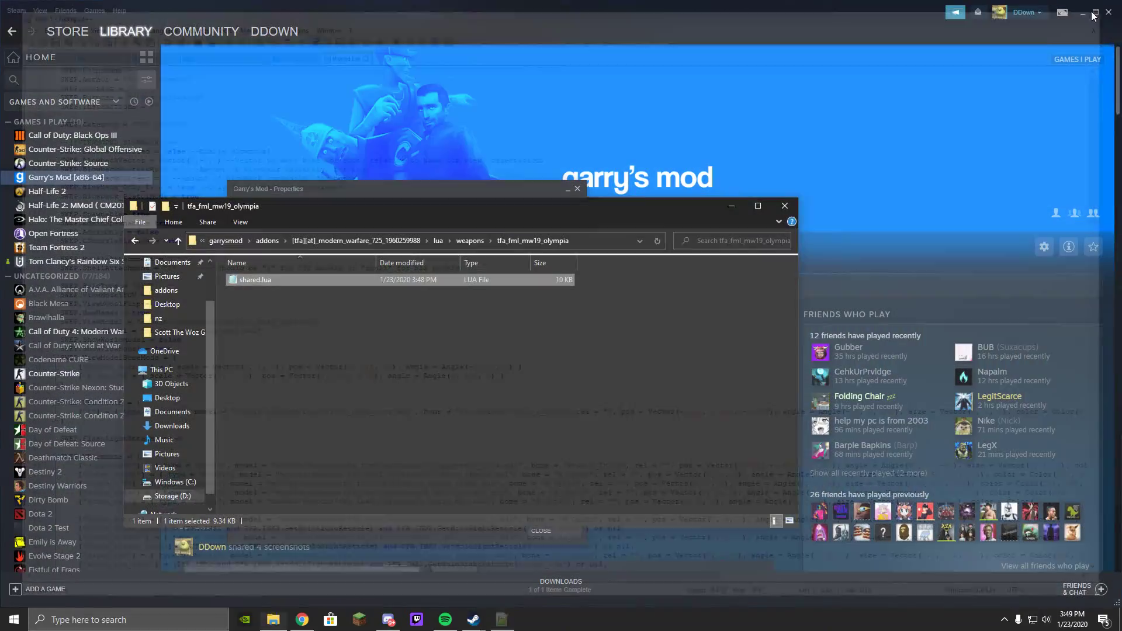
# - Scroll shared.lua down to the SWEP.Primary.Damage (20) and ClipSize (2) lines
pyautogui.doubleClick(255, 280)
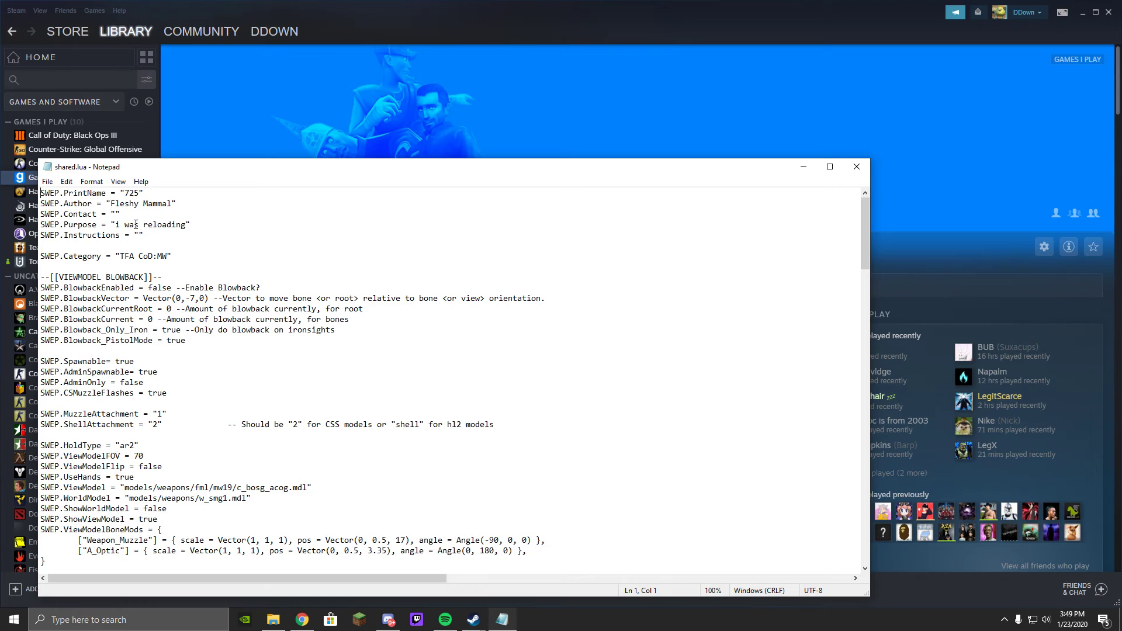
pyautogui.moveTo(131, 234)
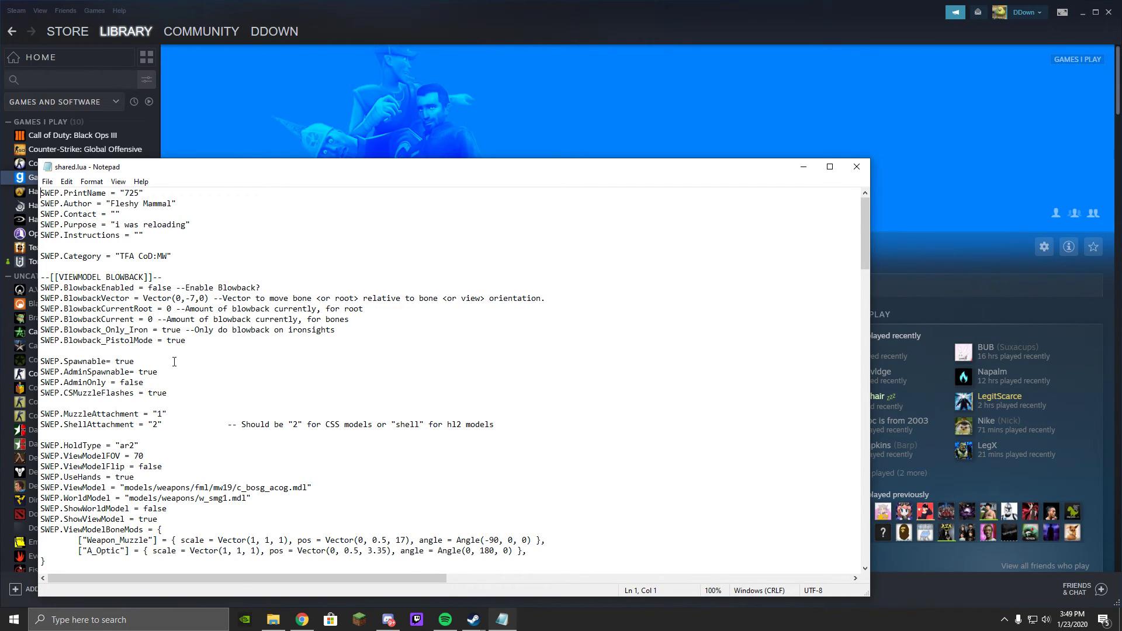
pyautogui.scroll(-3)
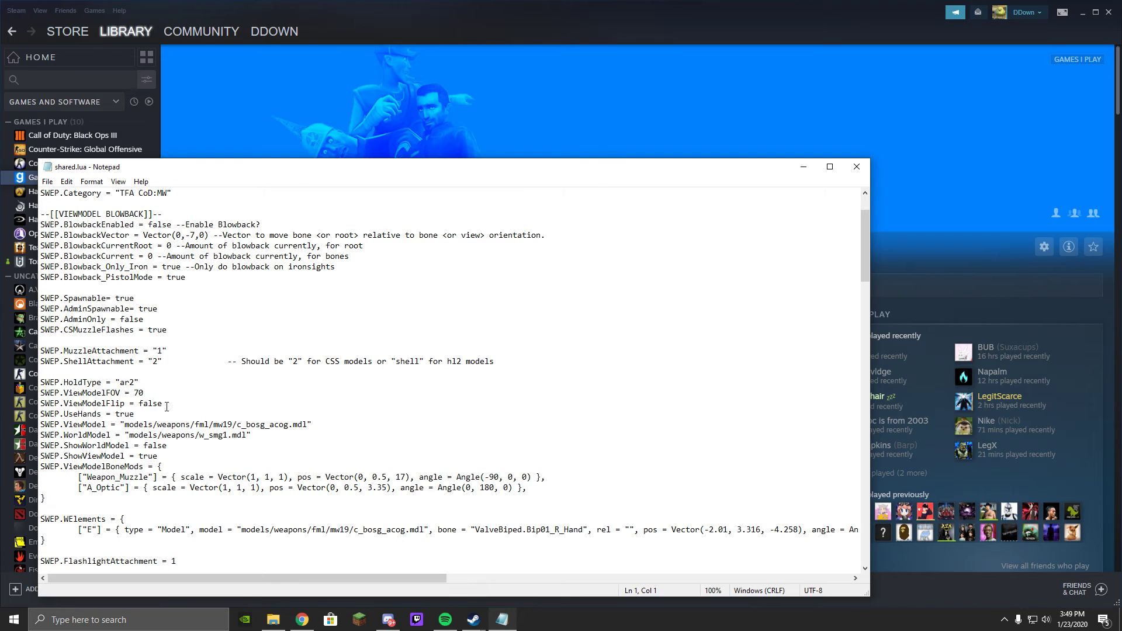
pyautogui.moveTo(153, 408)
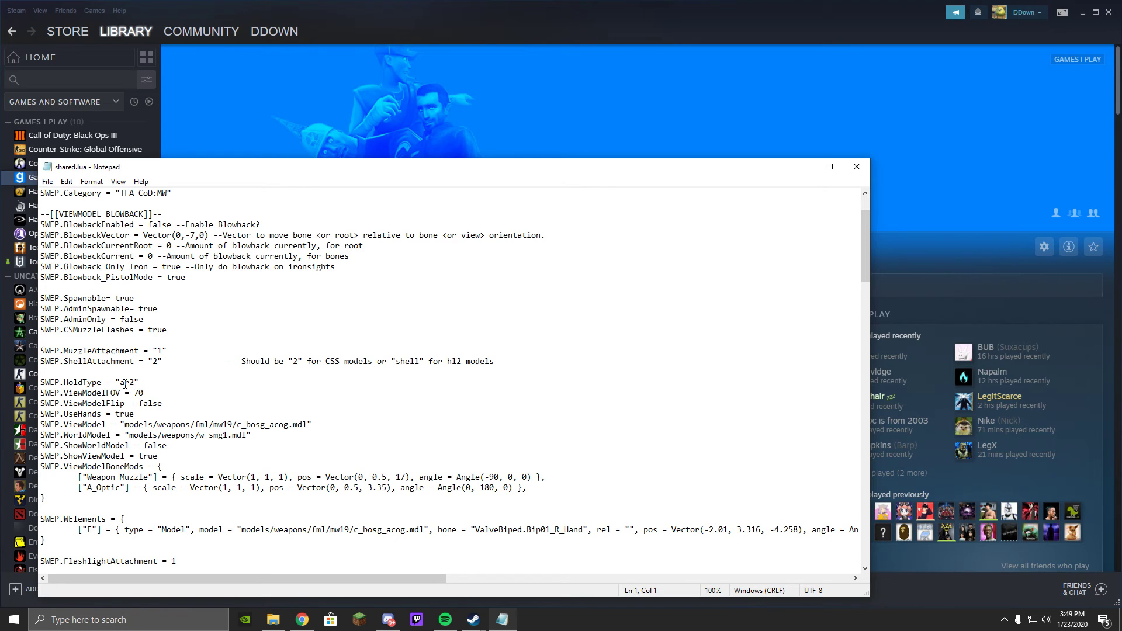
pyautogui.scroll(-3)
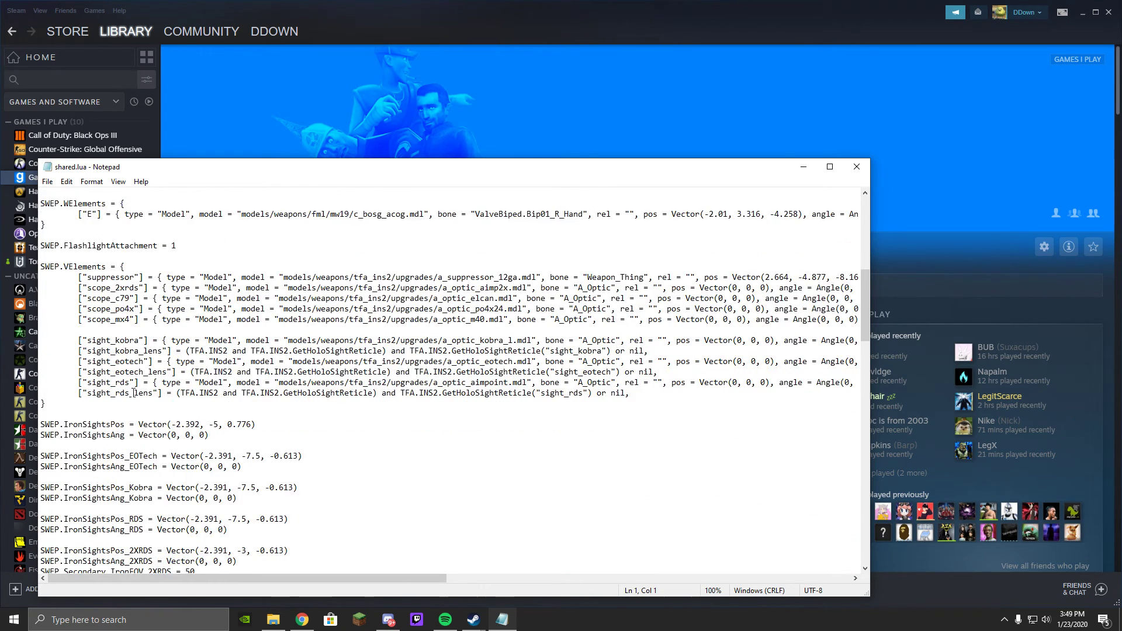
pyautogui.scroll(-3)
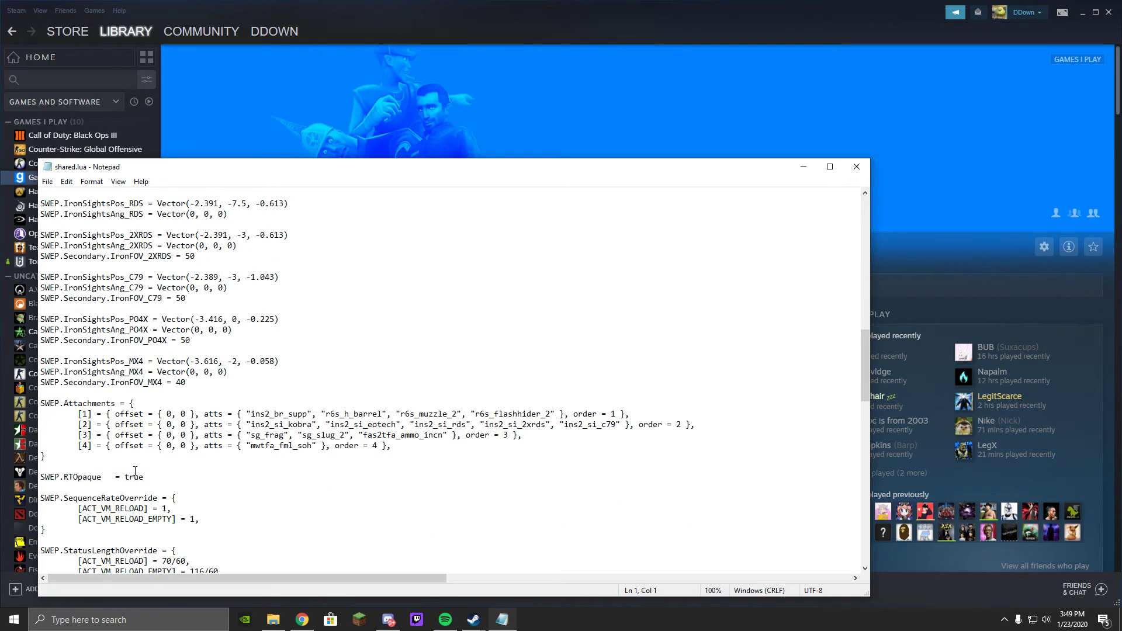
pyautogui.scroll(-3)
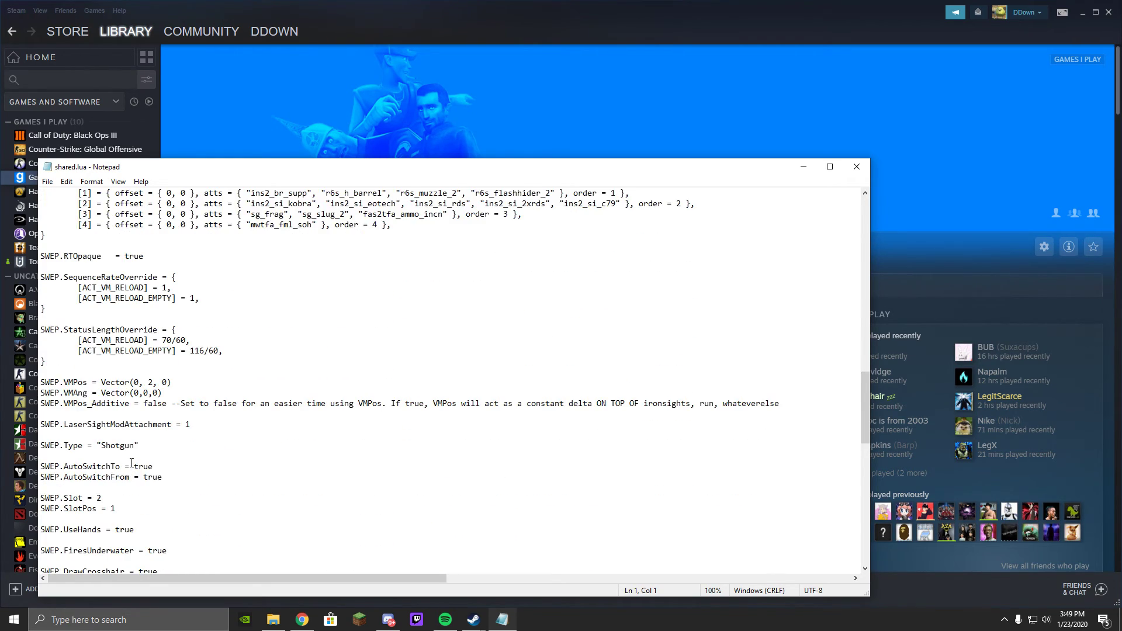
pyautogui.scroll(-3)
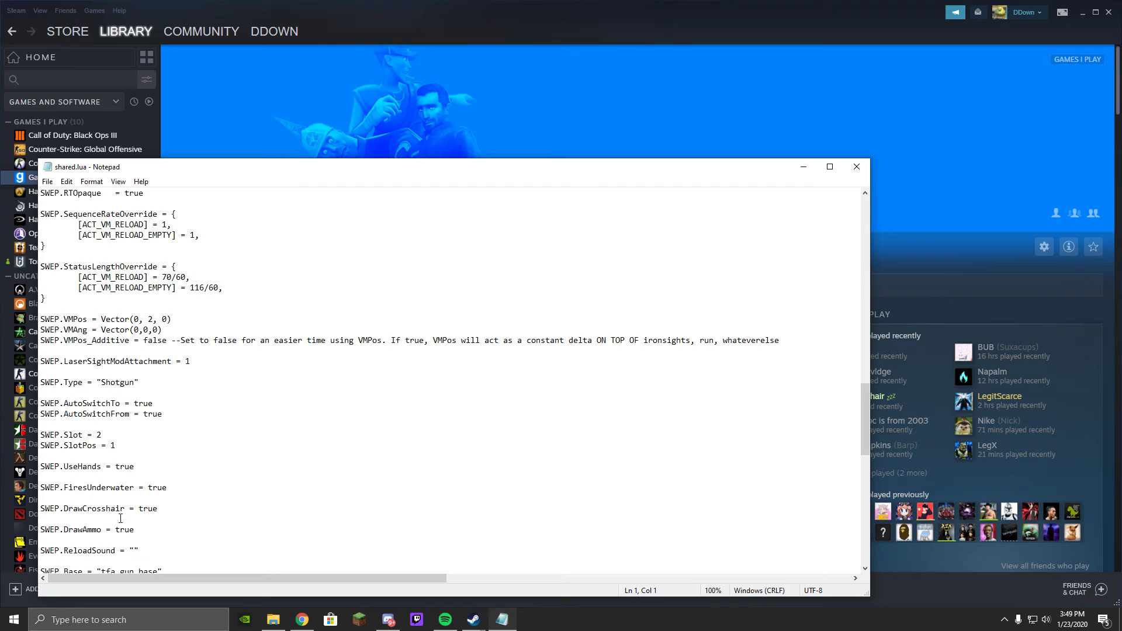
pyautogui.scroll(-3)
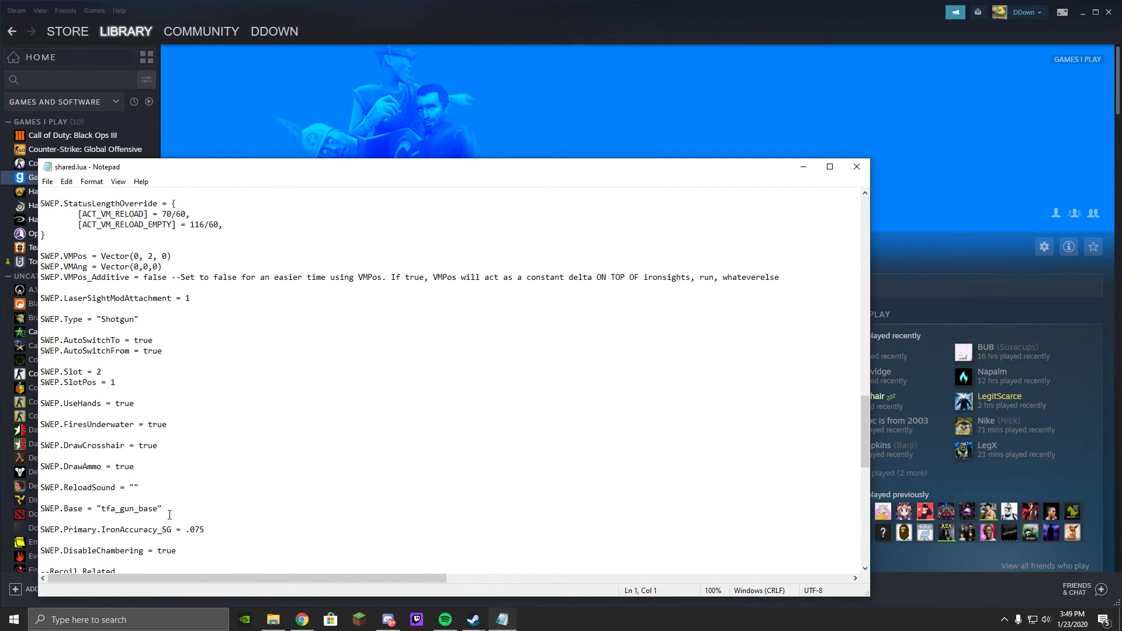
pyautogui.scroll(-3)
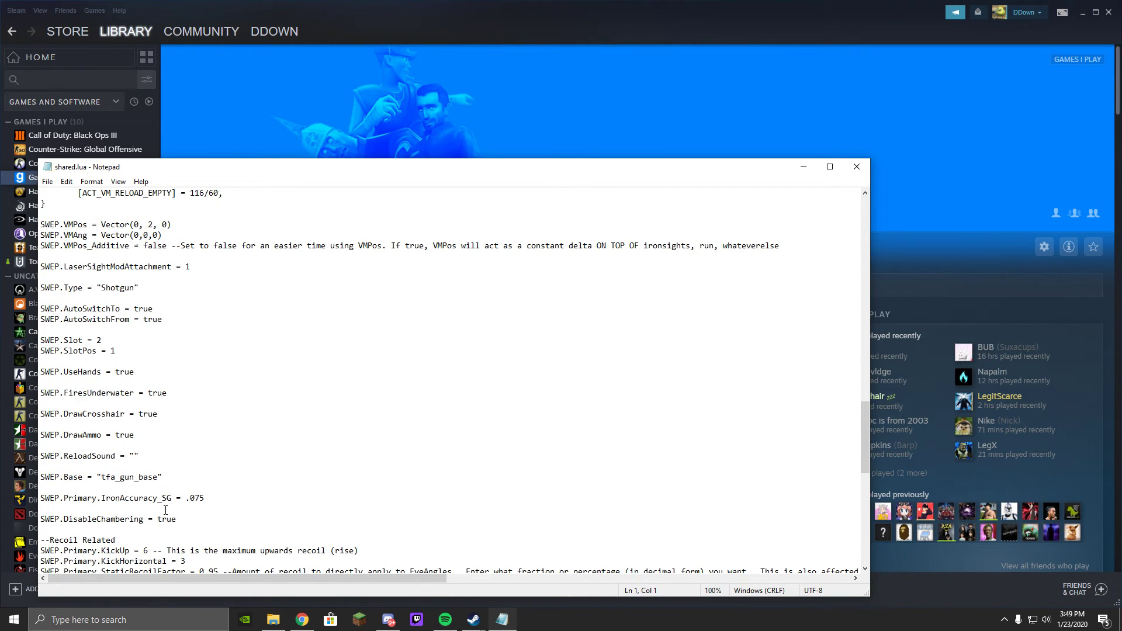
pyautogui.scroll(-3)
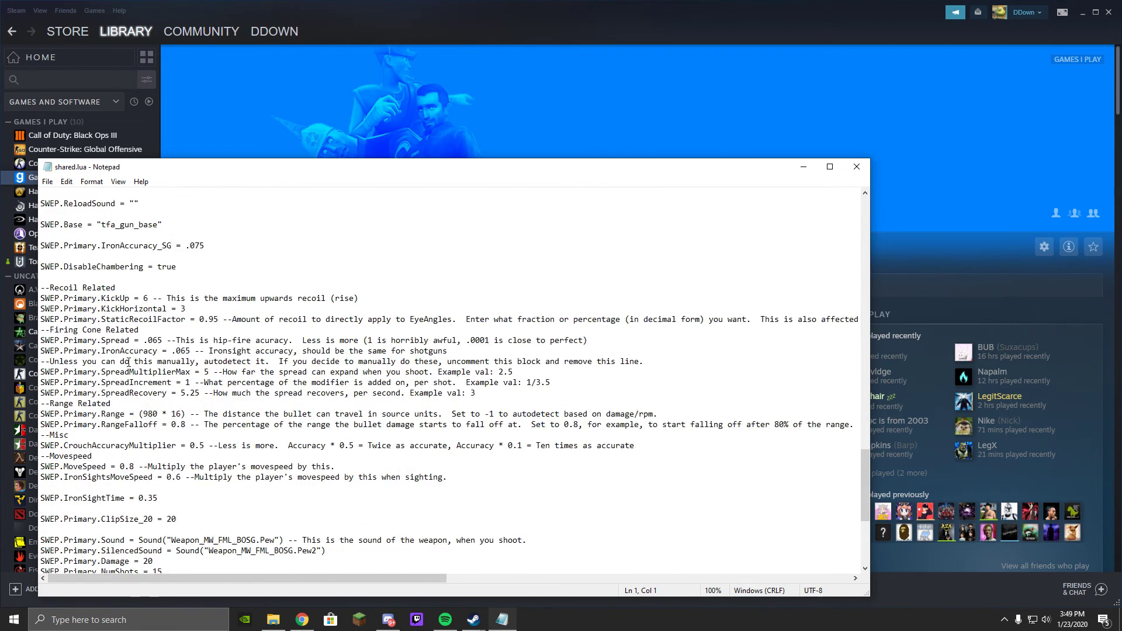
pyautogui.scroll(-3)
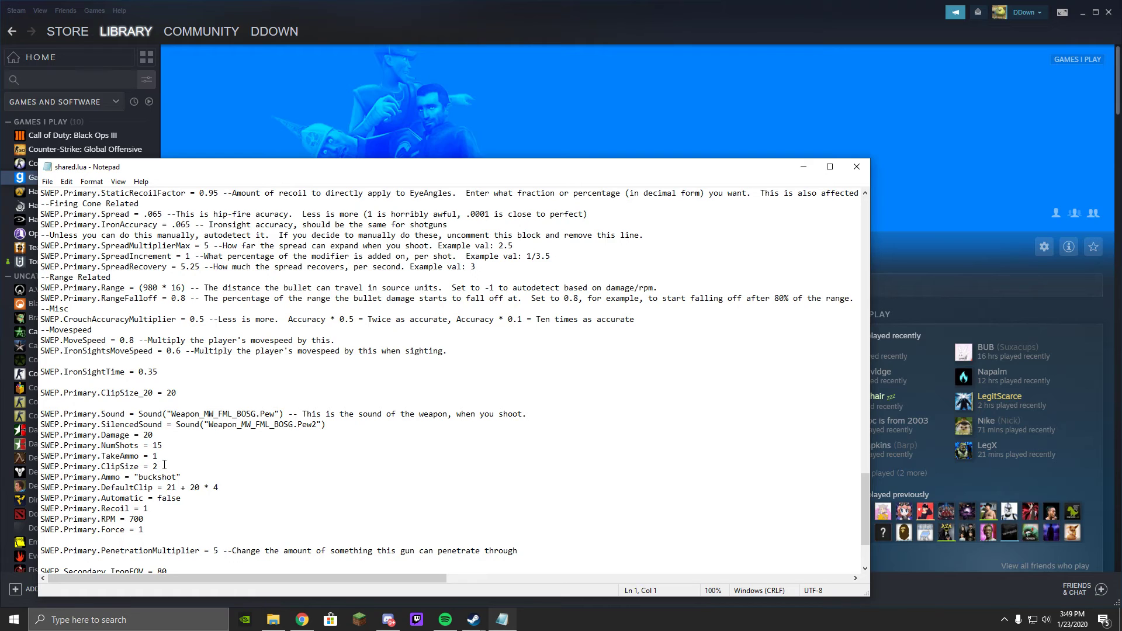
# - Change SWEP.Primary.Damage to 10000 and SWEP.Primary.ClipSize to 10
pyautogui.click(159, 467)
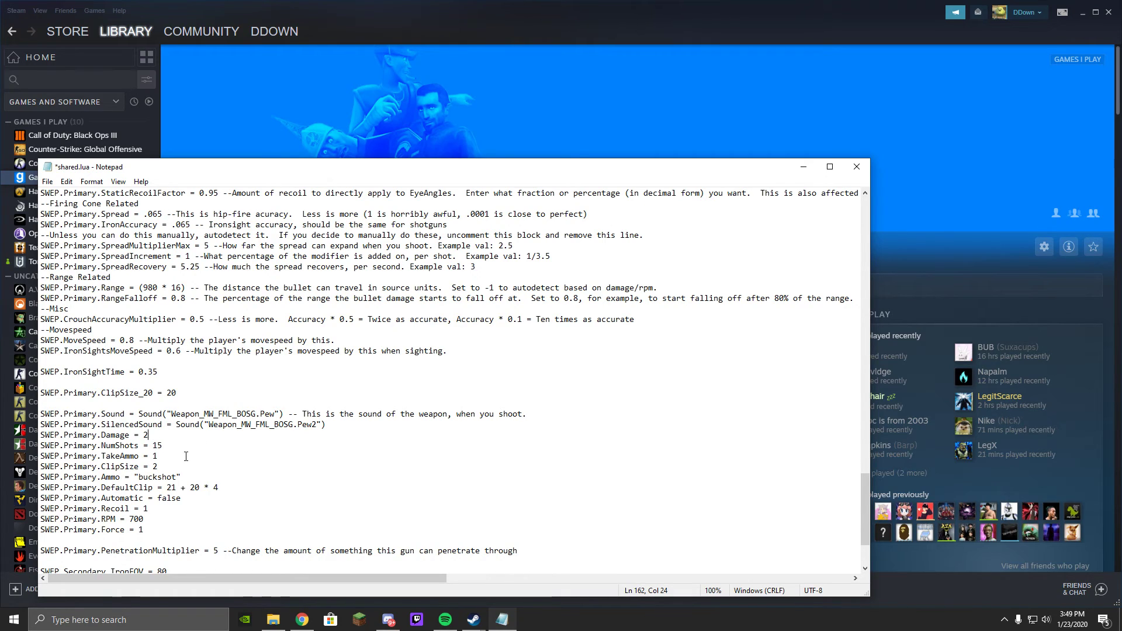
pyautogui.write('00')
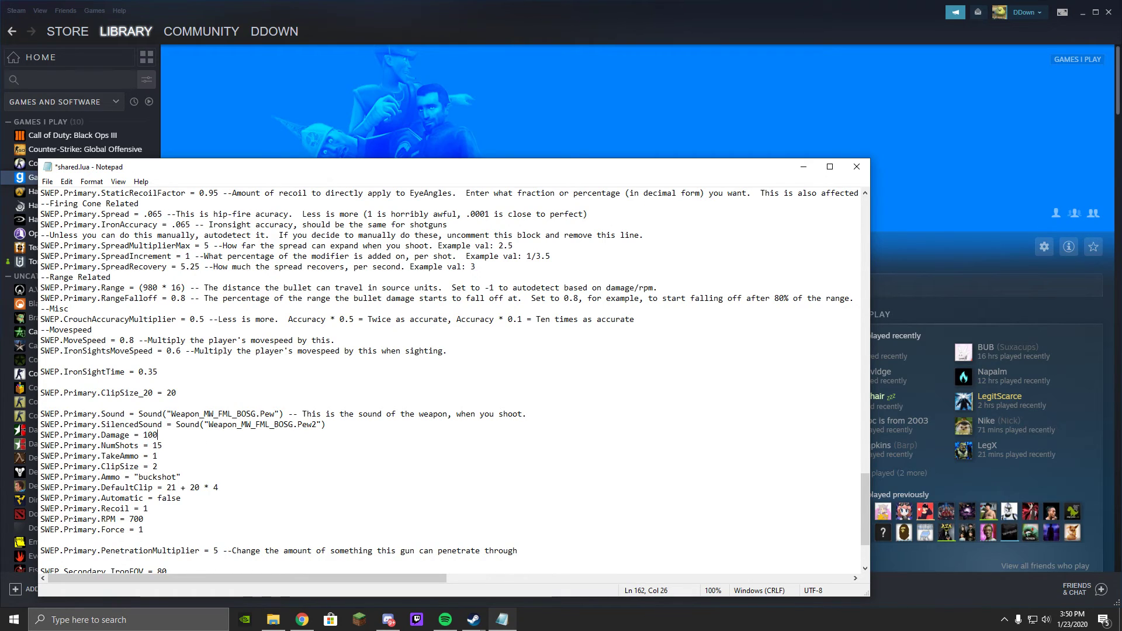
pyautogui.write('00')
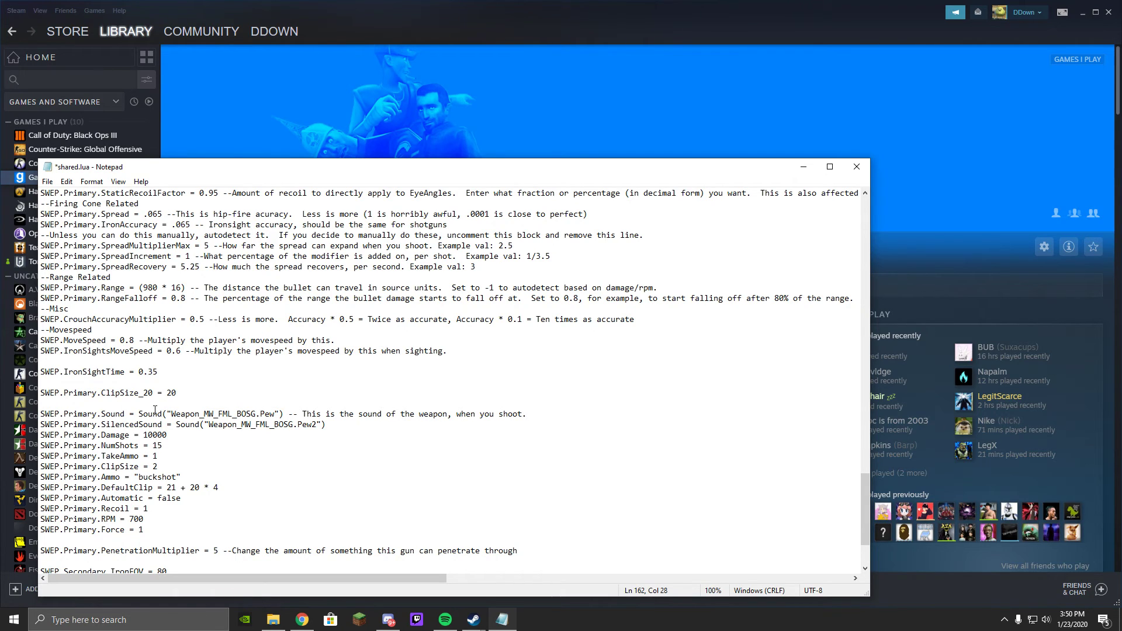
pyautogui.moveTo(163, 448)
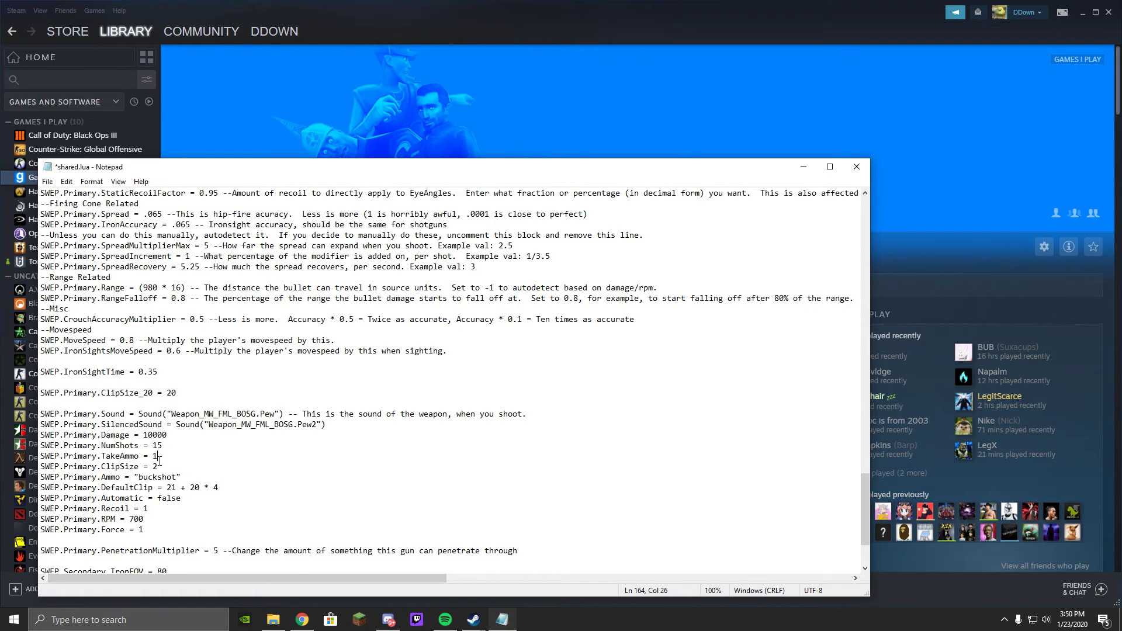
pyautogui.press('Backspace')
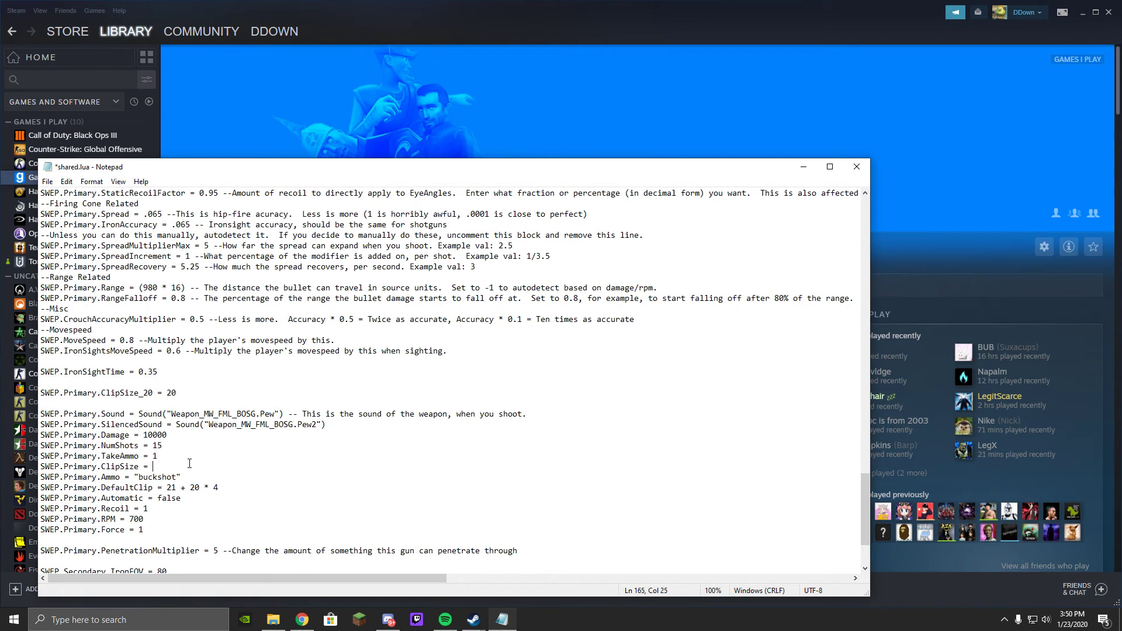
pyautogui.write('10')
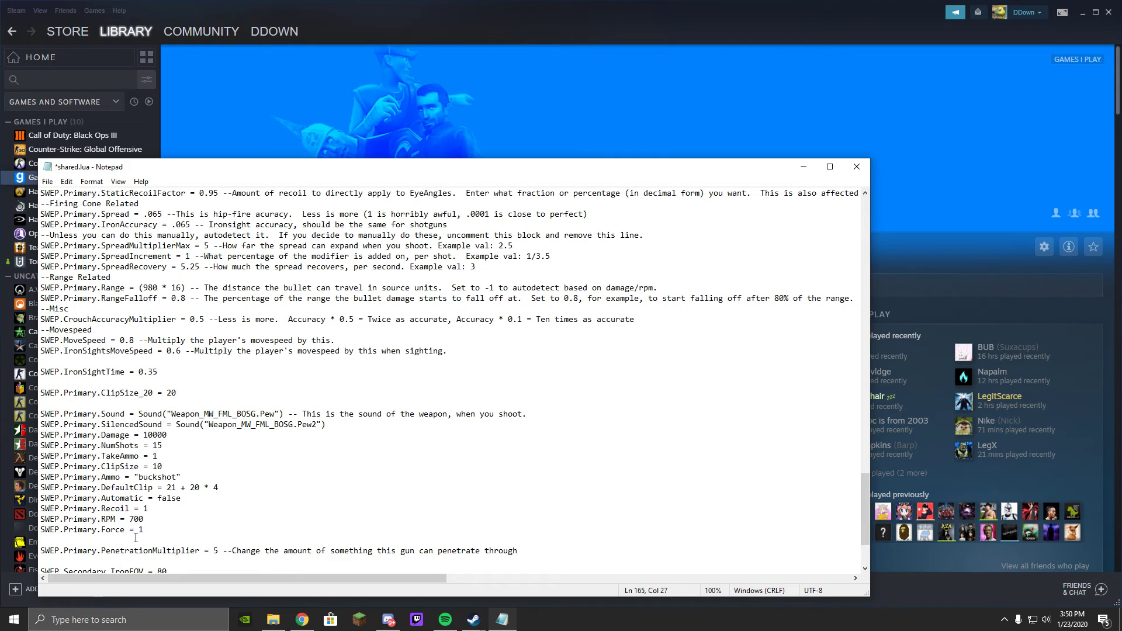
pyautogui.scroll(-3)
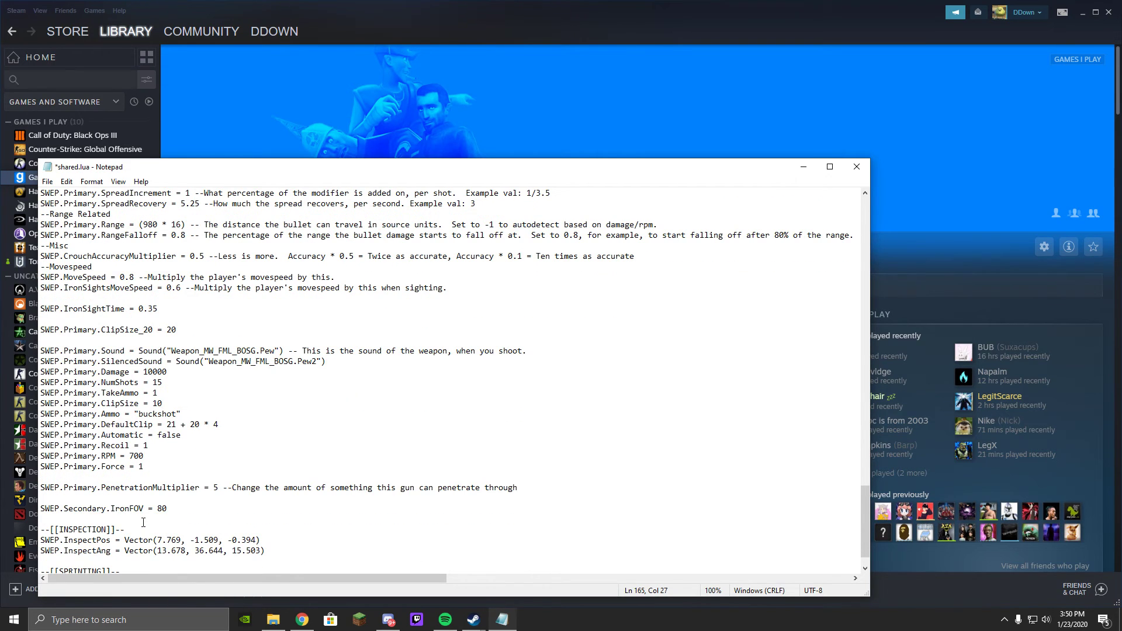
pyautogui.scroll(3)
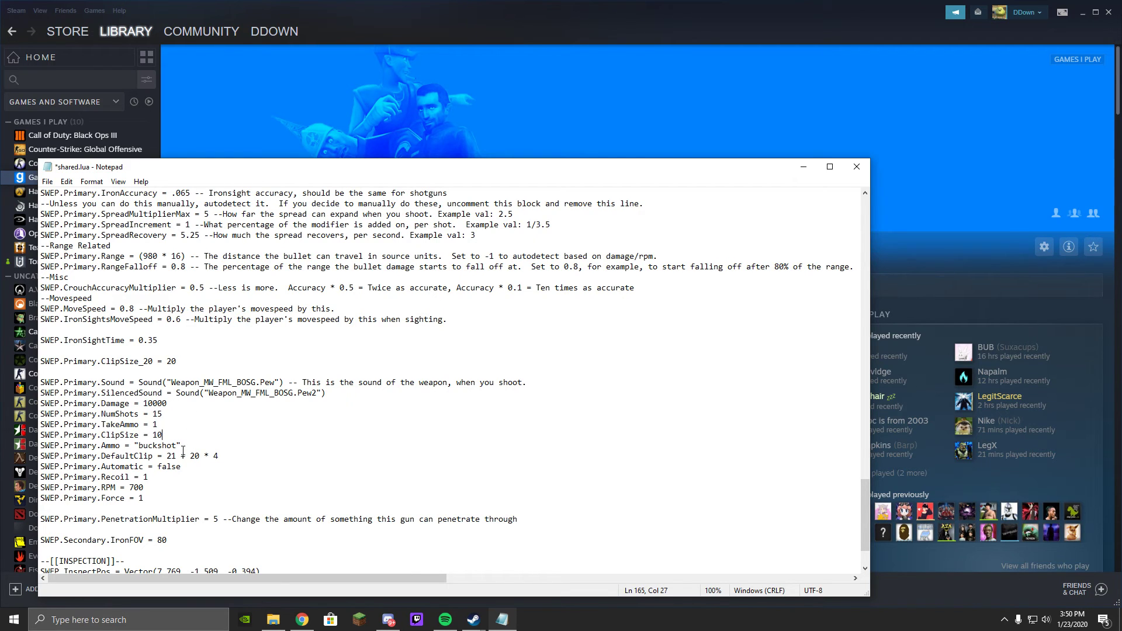
pyautogui.moveTo(90, 172)
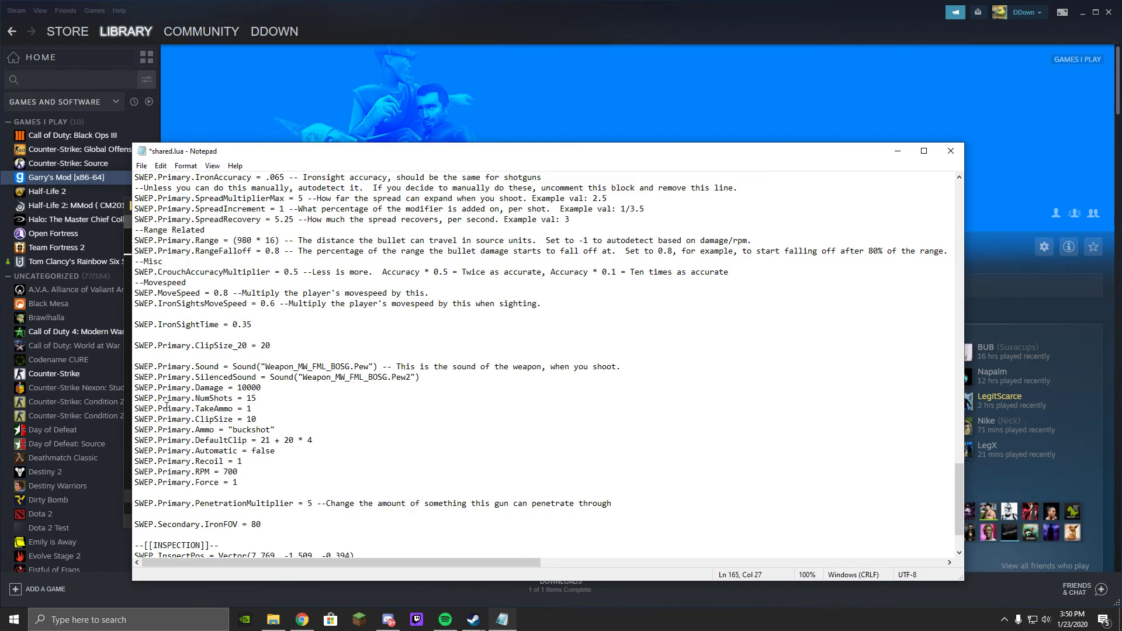
pyautogui.scroll(3)
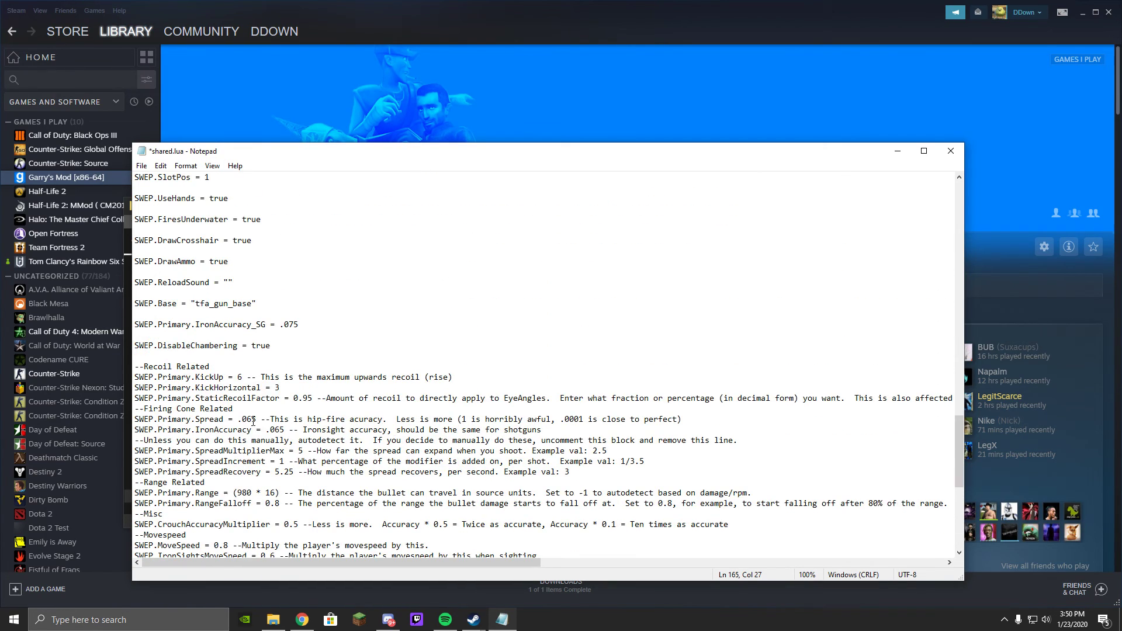
pyautogui.scroll(-3)
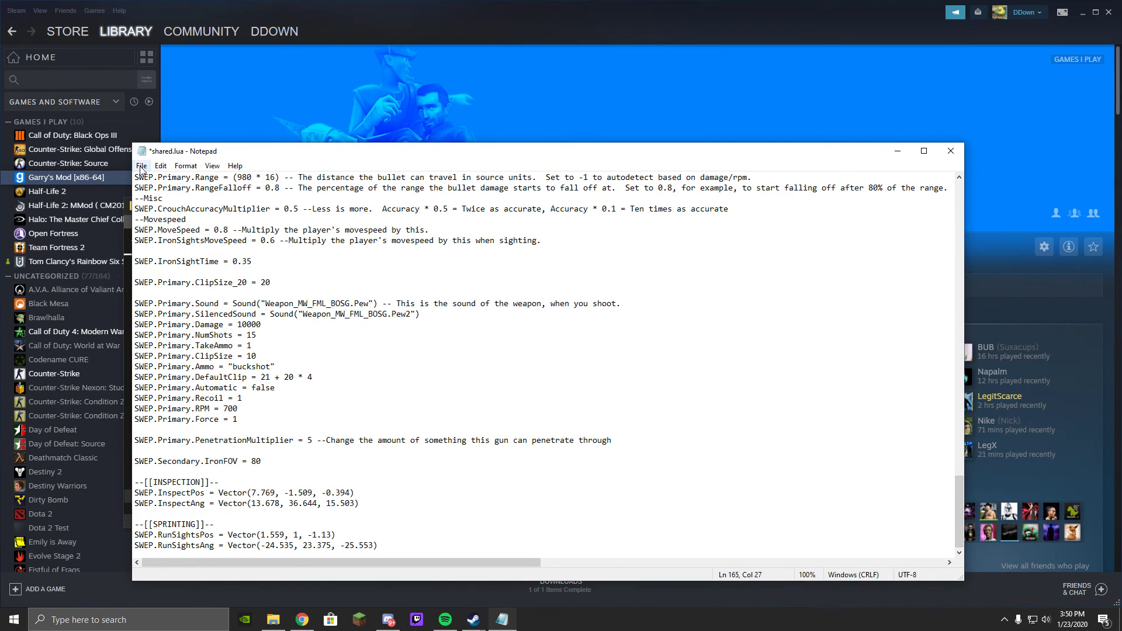
# - Save the edited shared.lua via File > Save and close Notepad
pyautogui.click(141, 165)
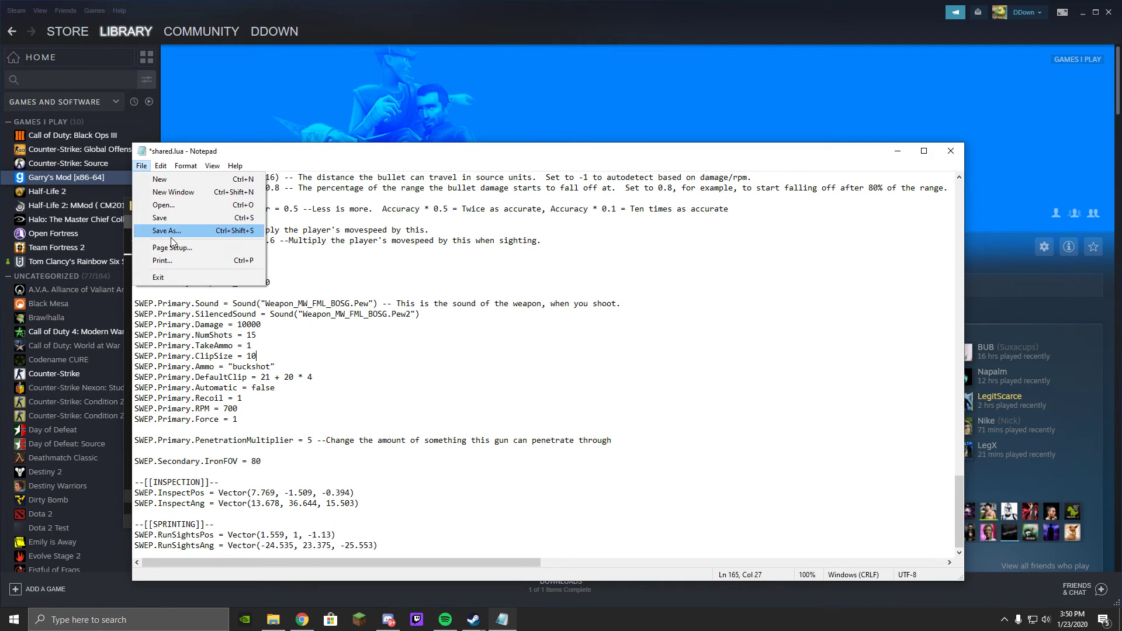
pyautogui.click(166, 231)
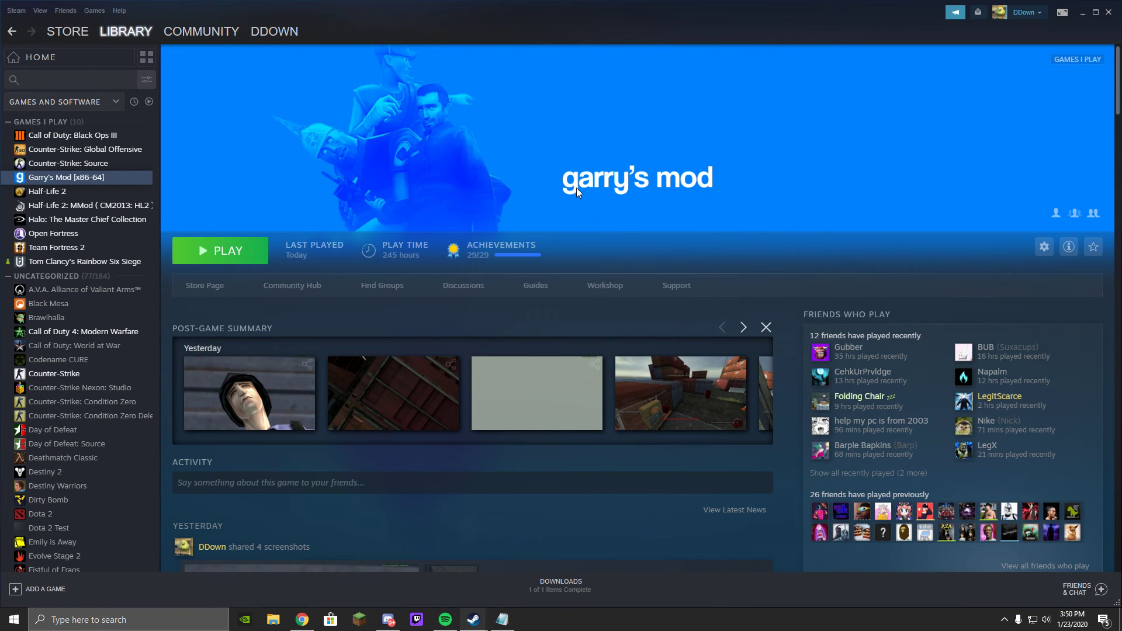
# - Launch Garry's Mod from the Steam library and confirm the launch option
pyautogui.click(220, 250)
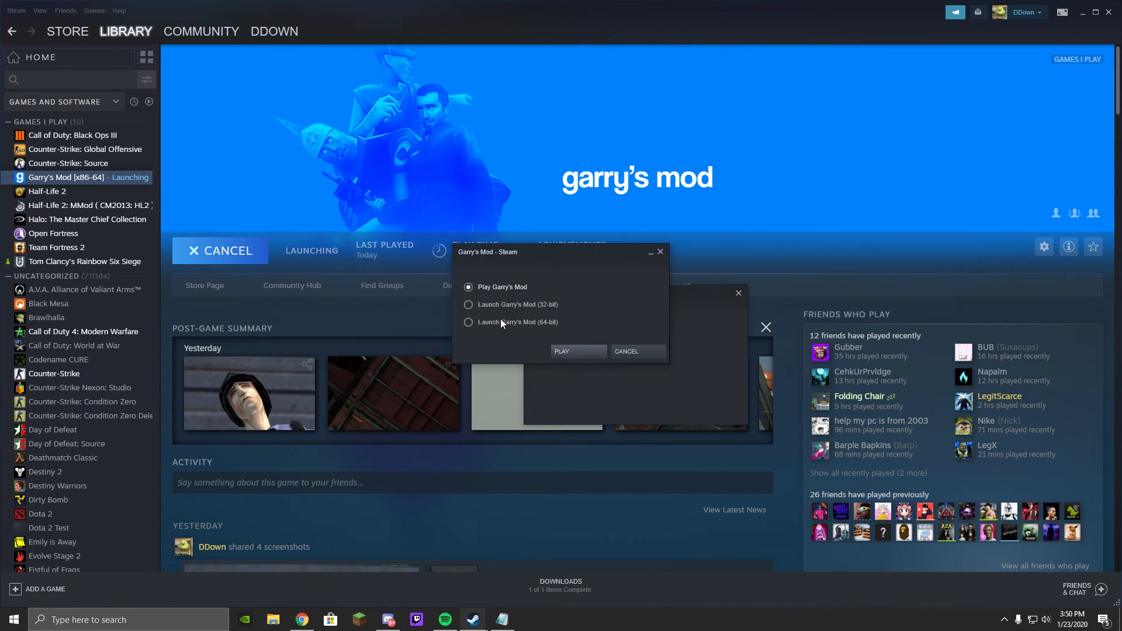
pyautogui.click(577, 351)
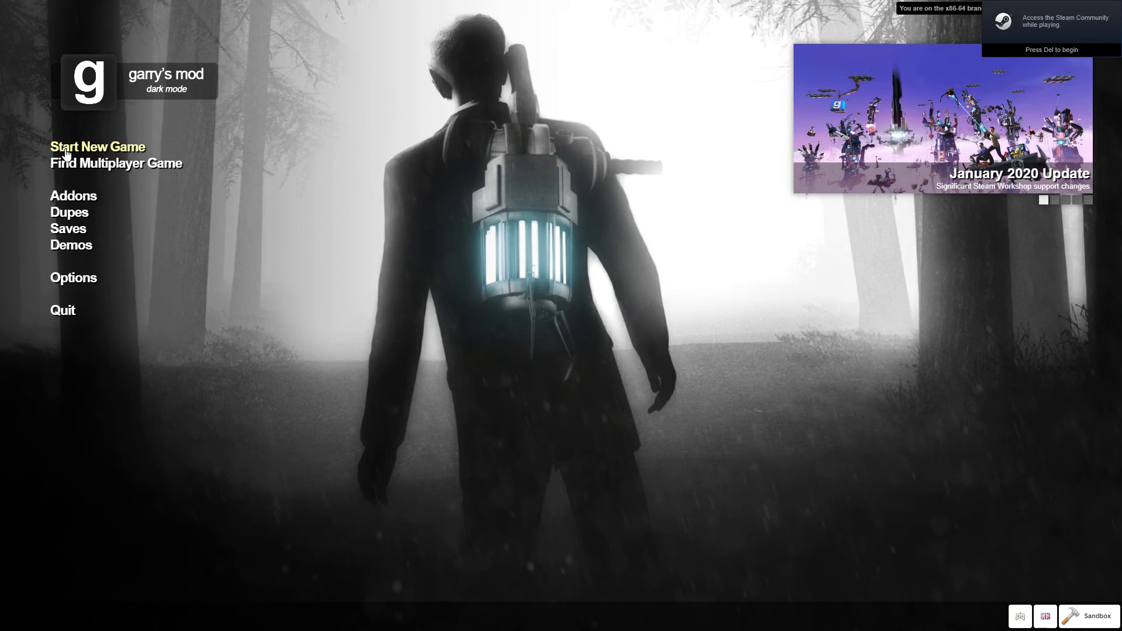
# - Start a new single-player game on the cod mw shipment map
pyautogui.click(98, 147)
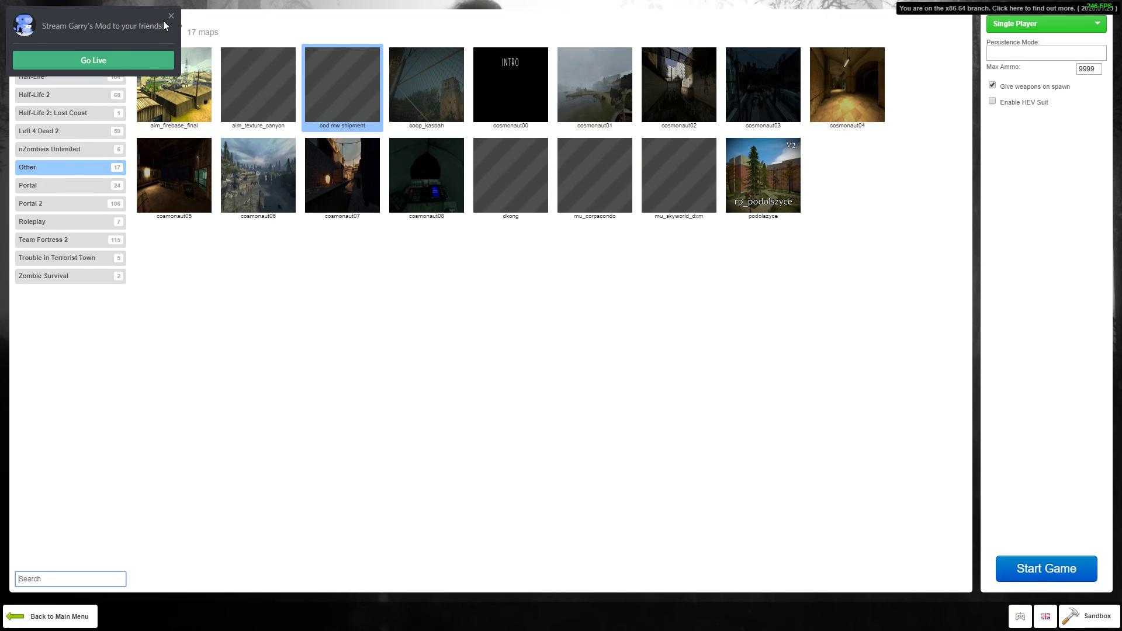
pyautogui.click(1045, 568)
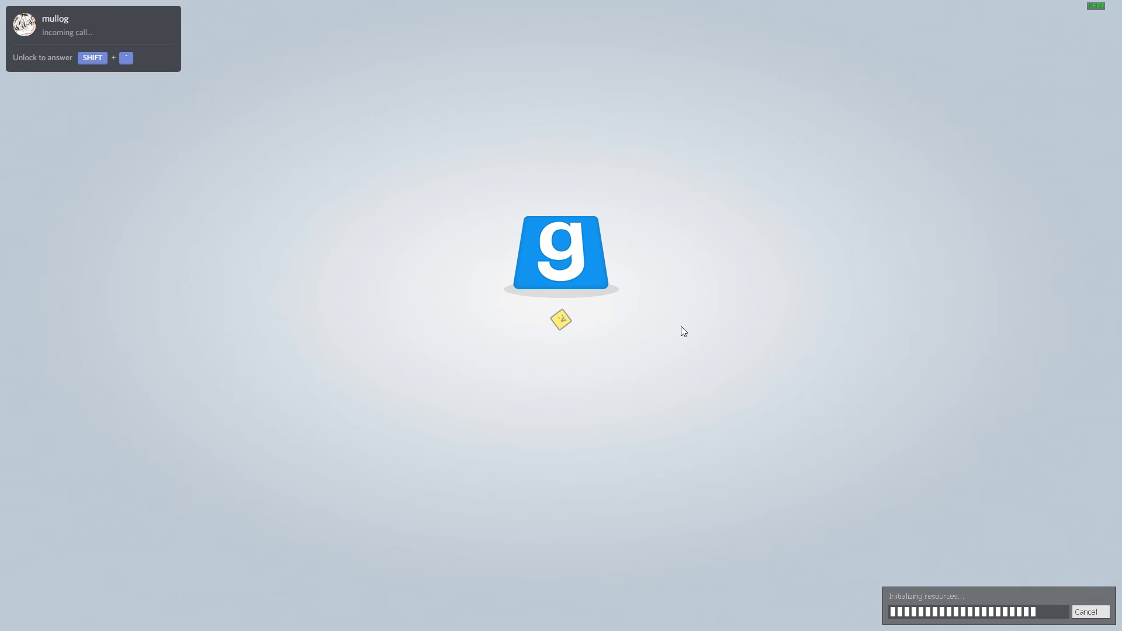
# - Dismiss the Discord call popup, replying 'm shoot', while the shipment map loads
pyautogui.click(14, 619)
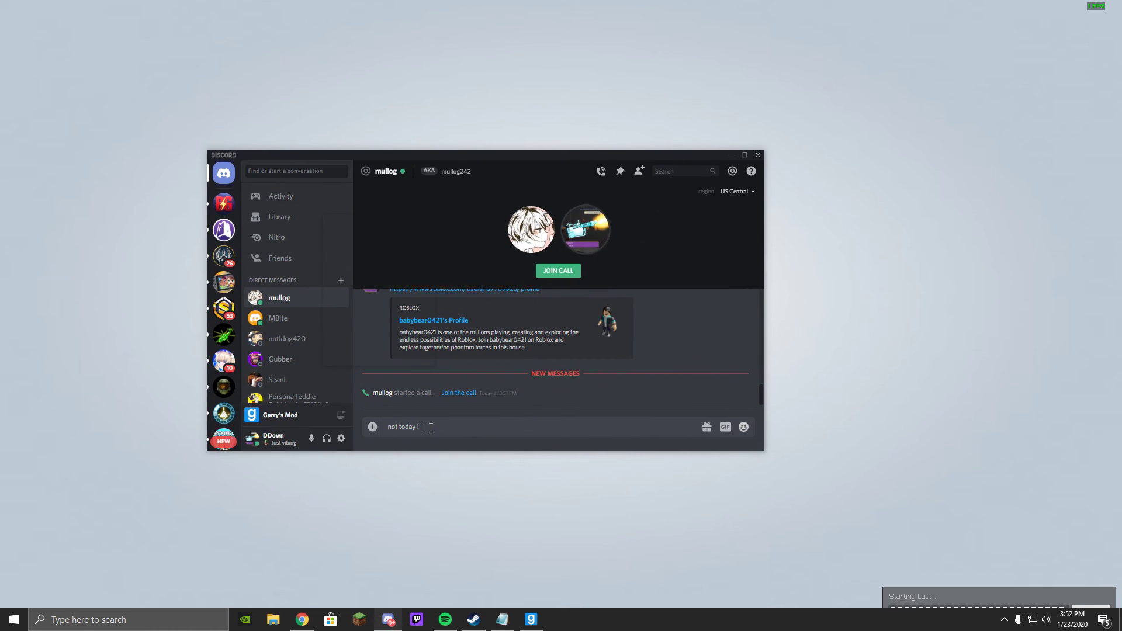
pyautogui.write('m shoot')
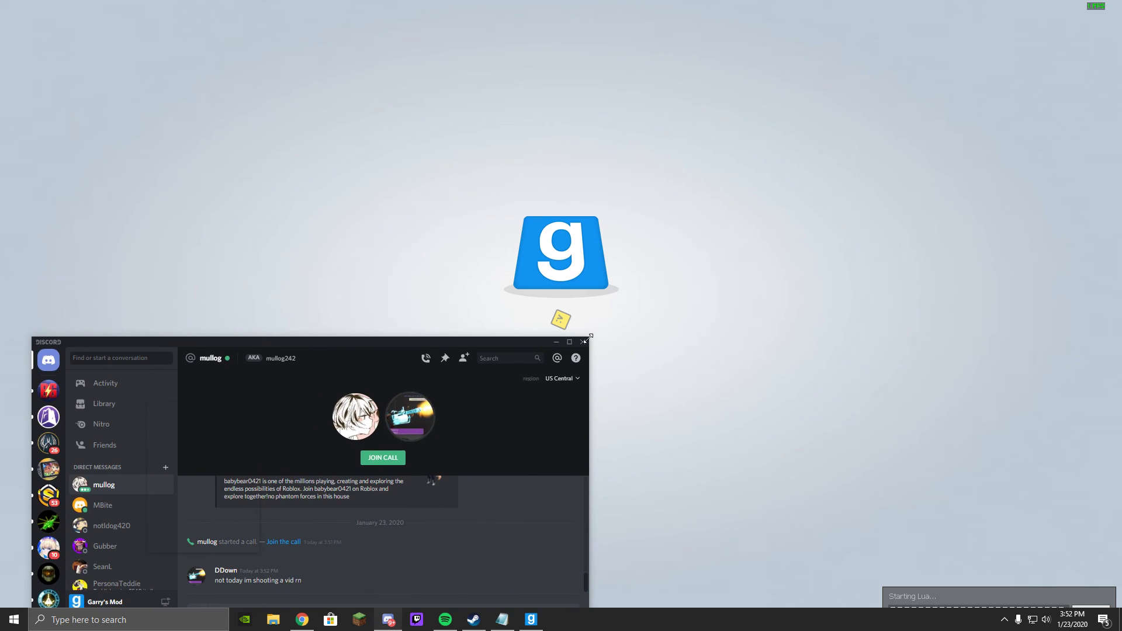
pyautogui.click(555, 341)
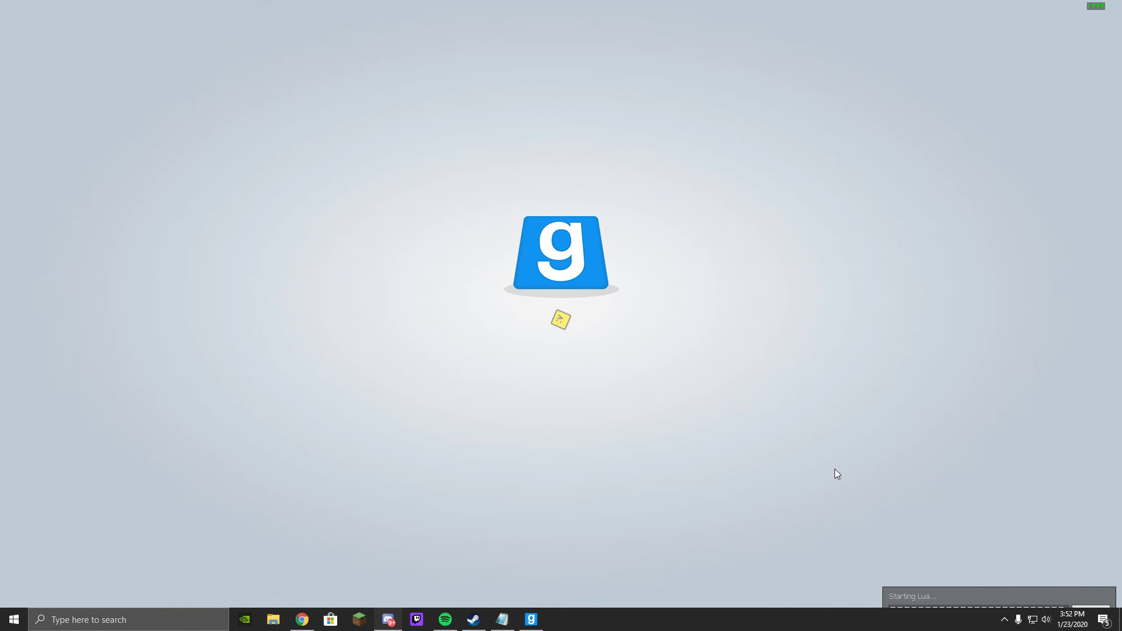
pyautogui.moveTo(557, 370)
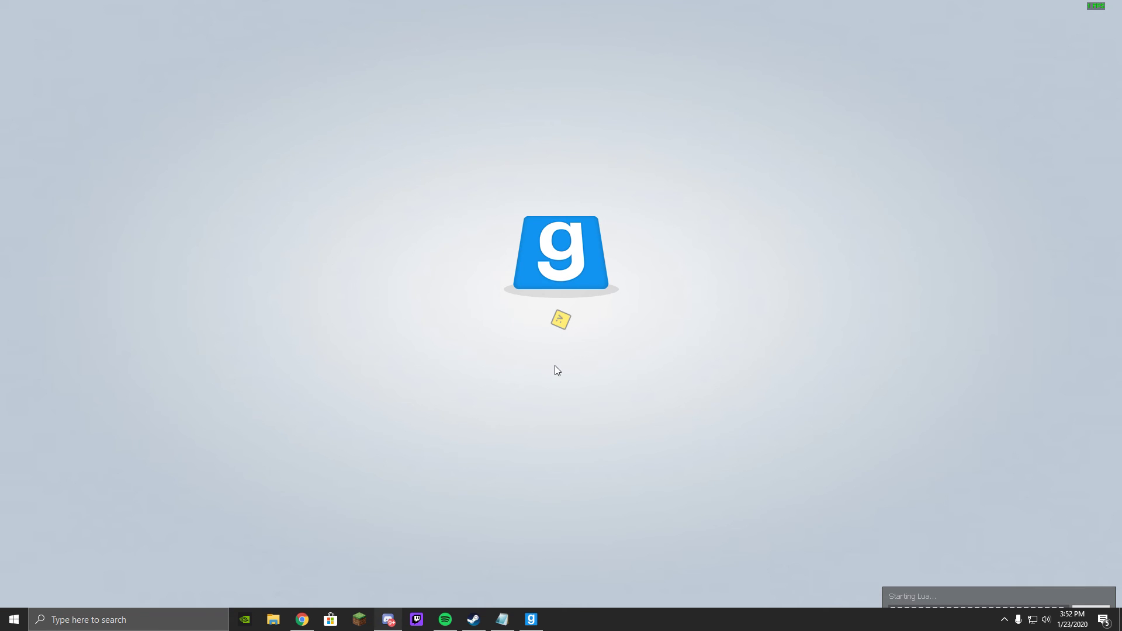
pyautogui.moveTo(711, 487)
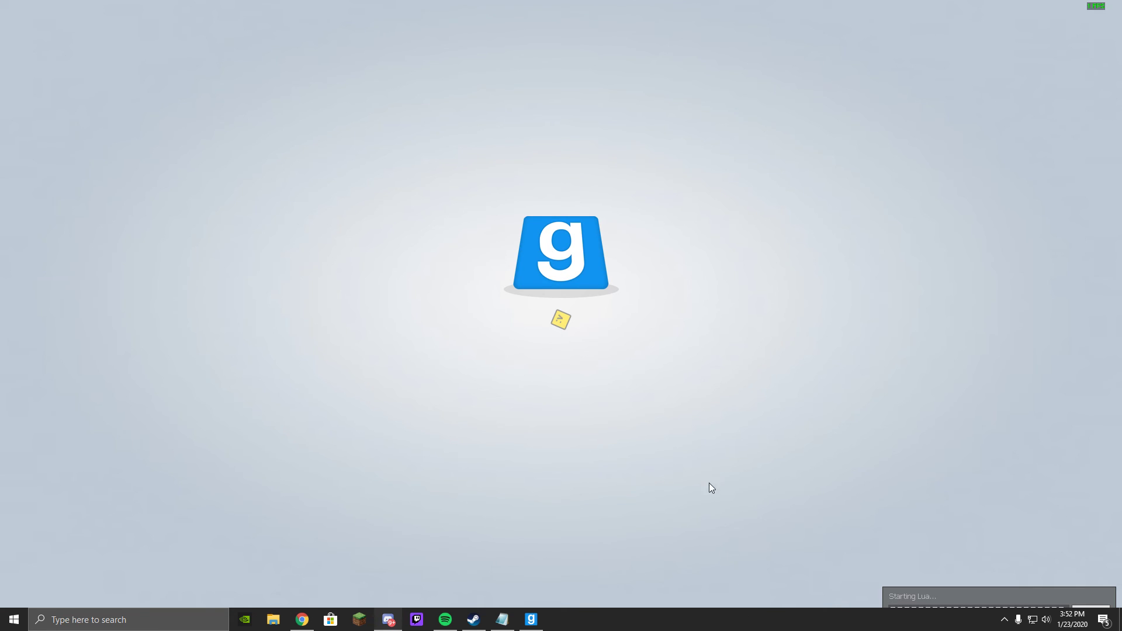
pyautogui.moveTo(715, 469)
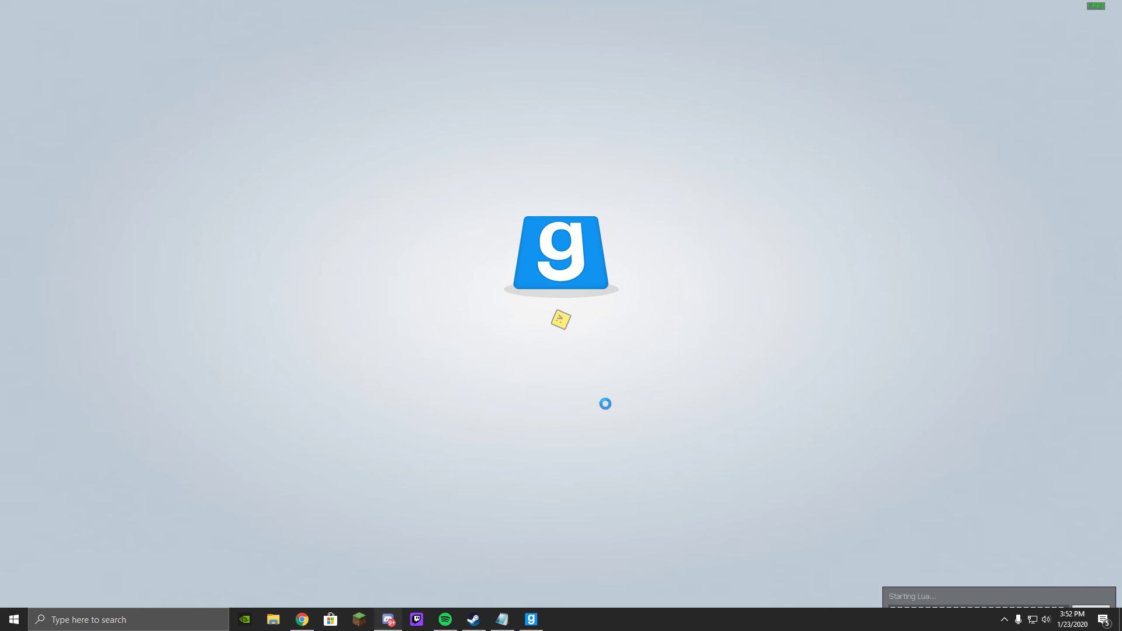
pyautogui.click(388, 619)
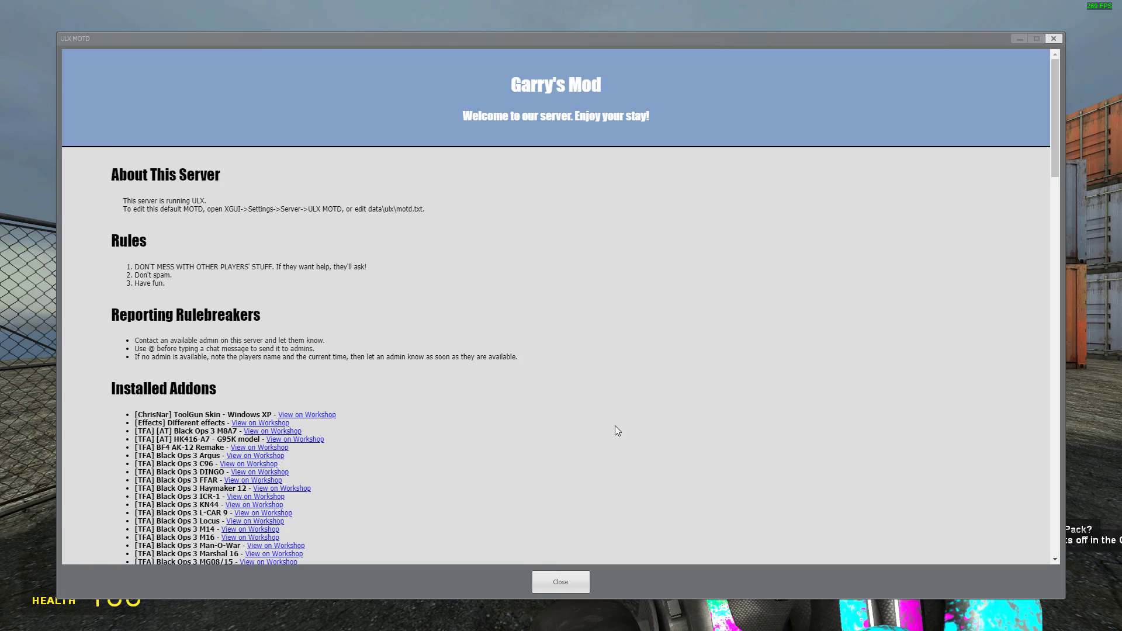
pyautogui.moveTo(567, 573)
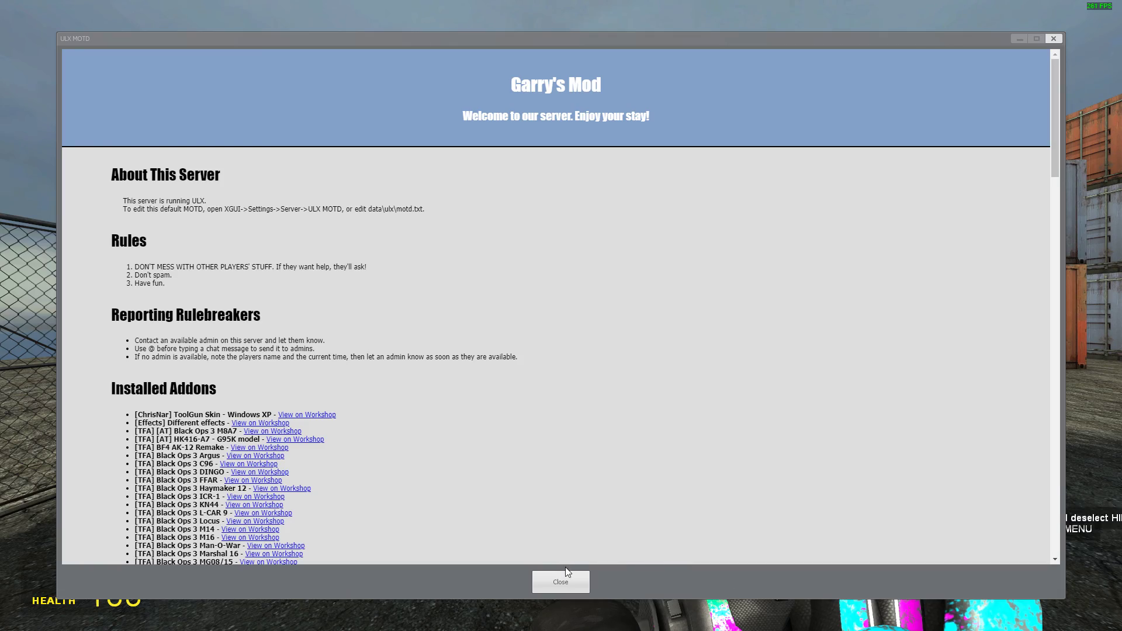
# - Close the welcome message, spawn the TFA CoD:MW 725 shotgun and fire it
pyautogui.click(560, 581)
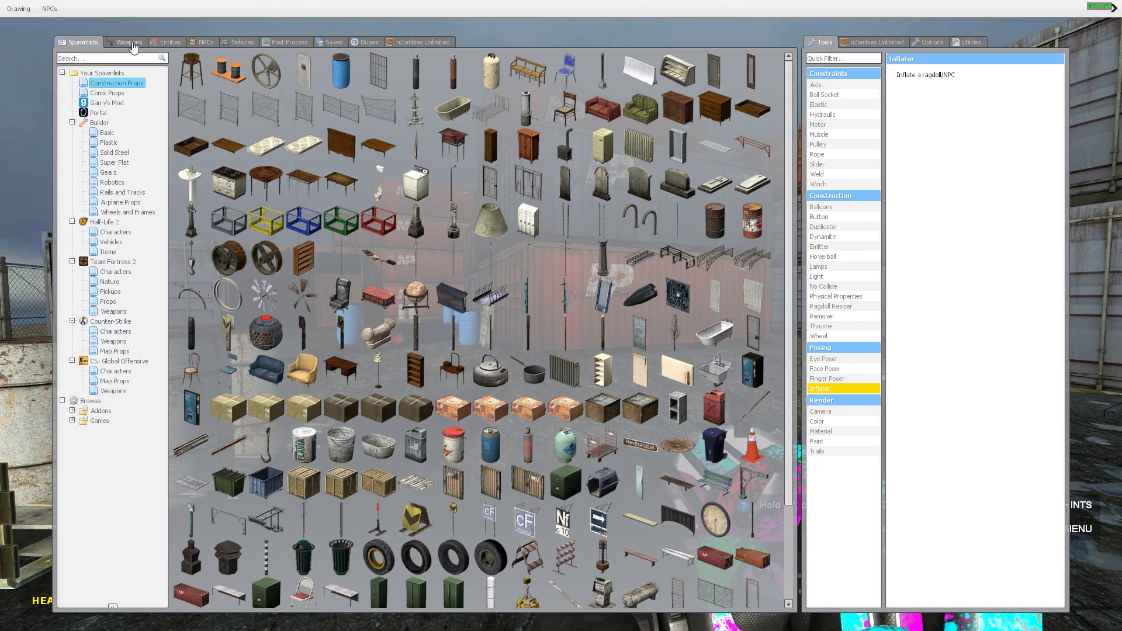
pyautogui.click(128, 42)
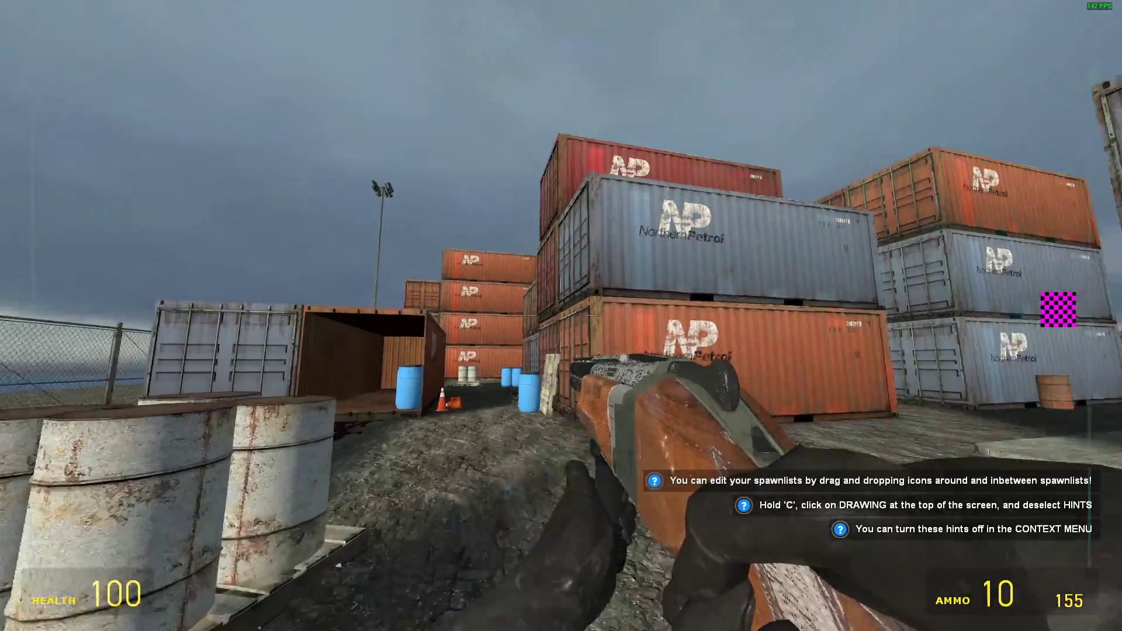
pyautogui.moveTo(561, 316)
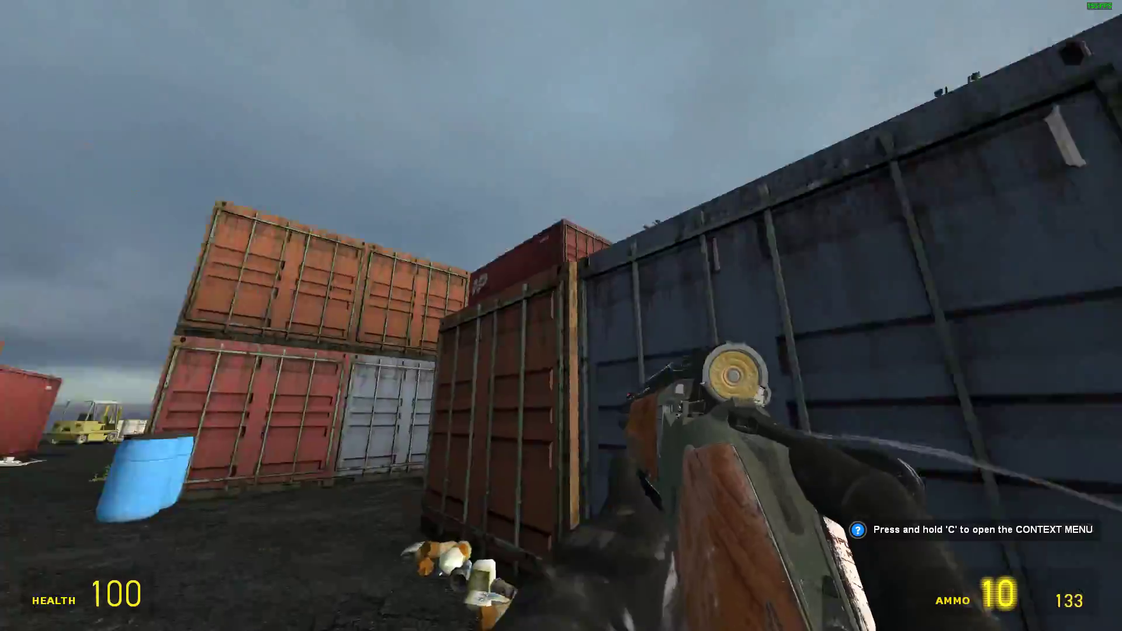
pyautogui.click(561, 315)
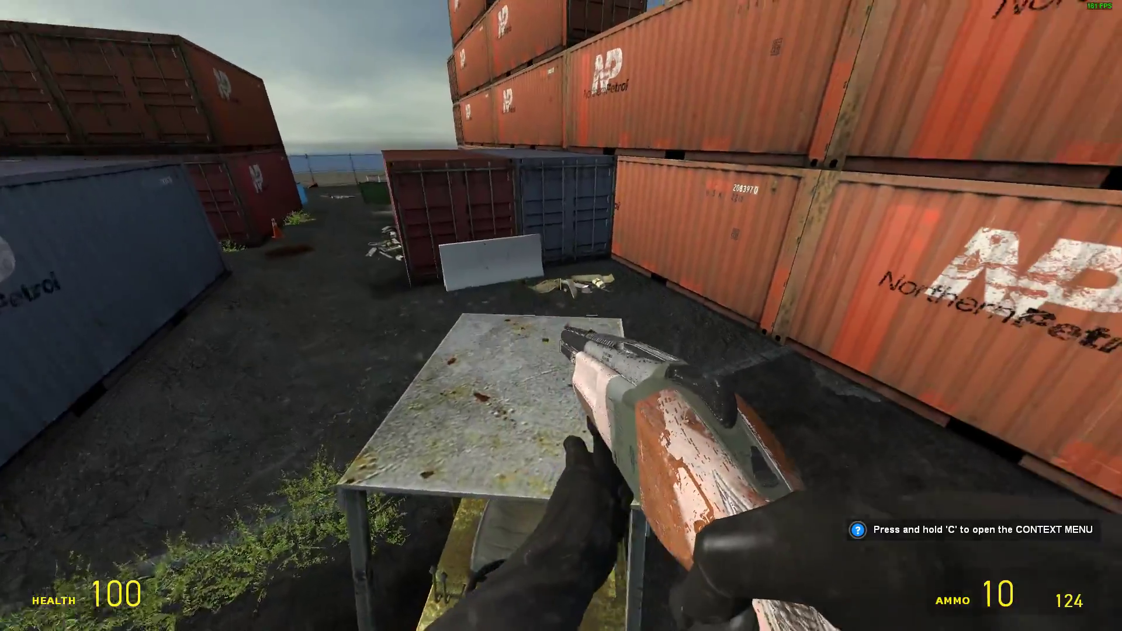
pyautogui.moveTo(561, 316)
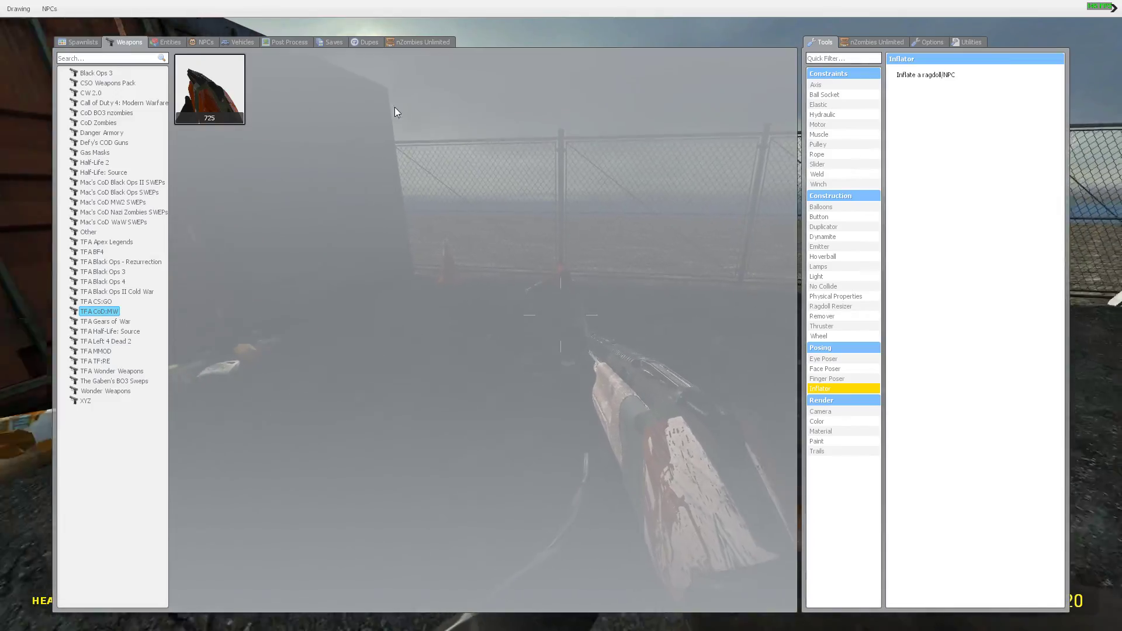
# - Spawn NPCs from the spawn menu and shoot them down with the 725
pyautogui.click(205, 41)
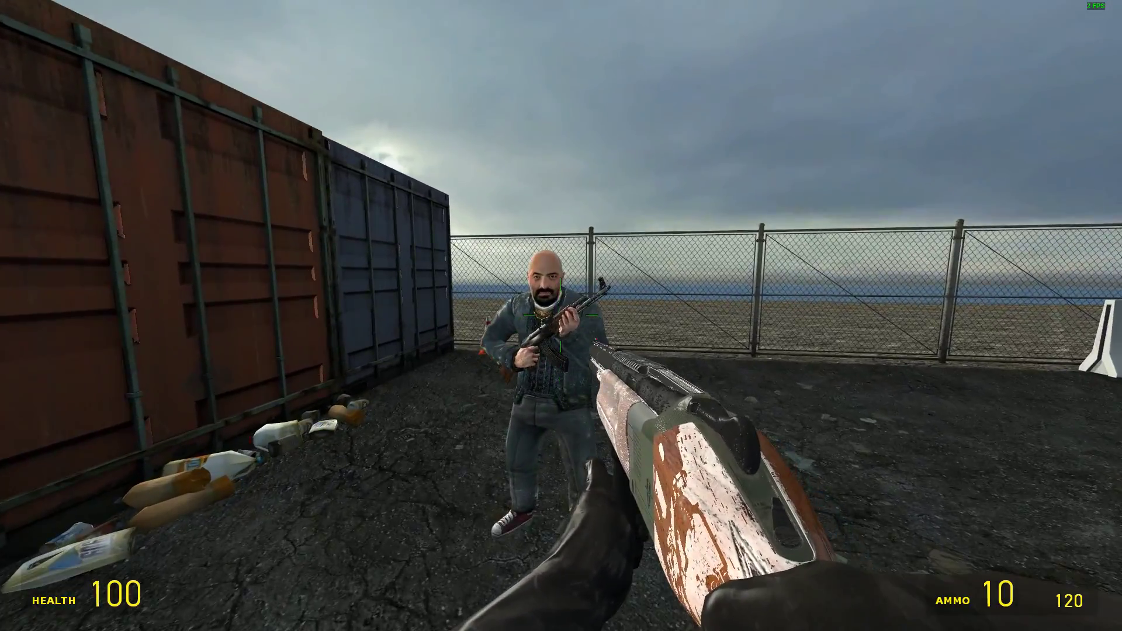
pyautogui.click(561, 315)
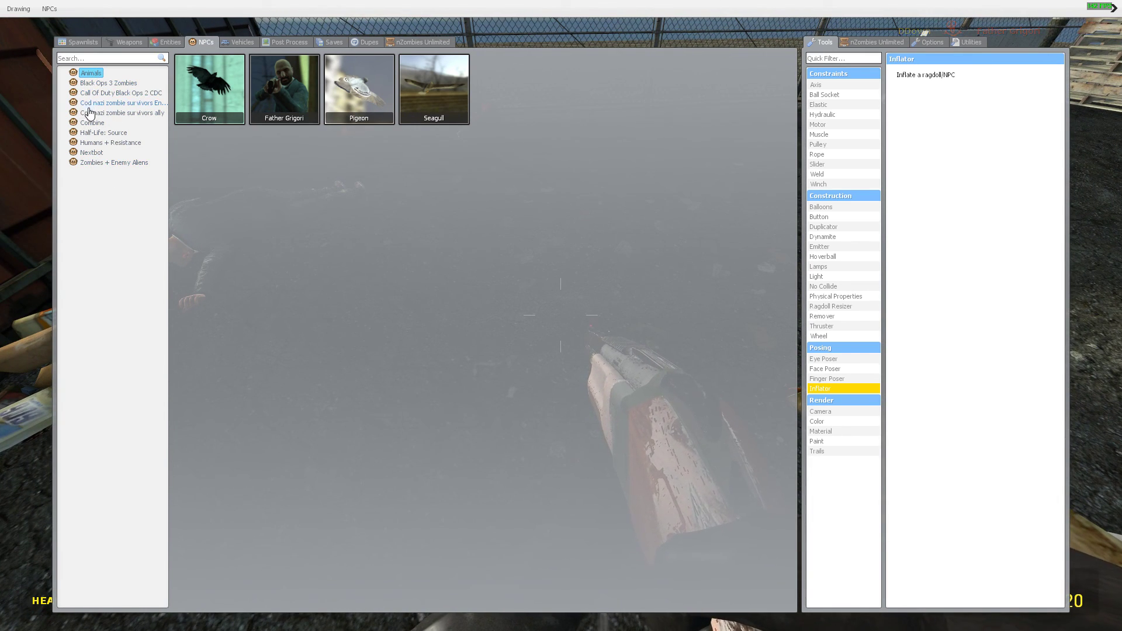
pyautogui.click(102, 132)
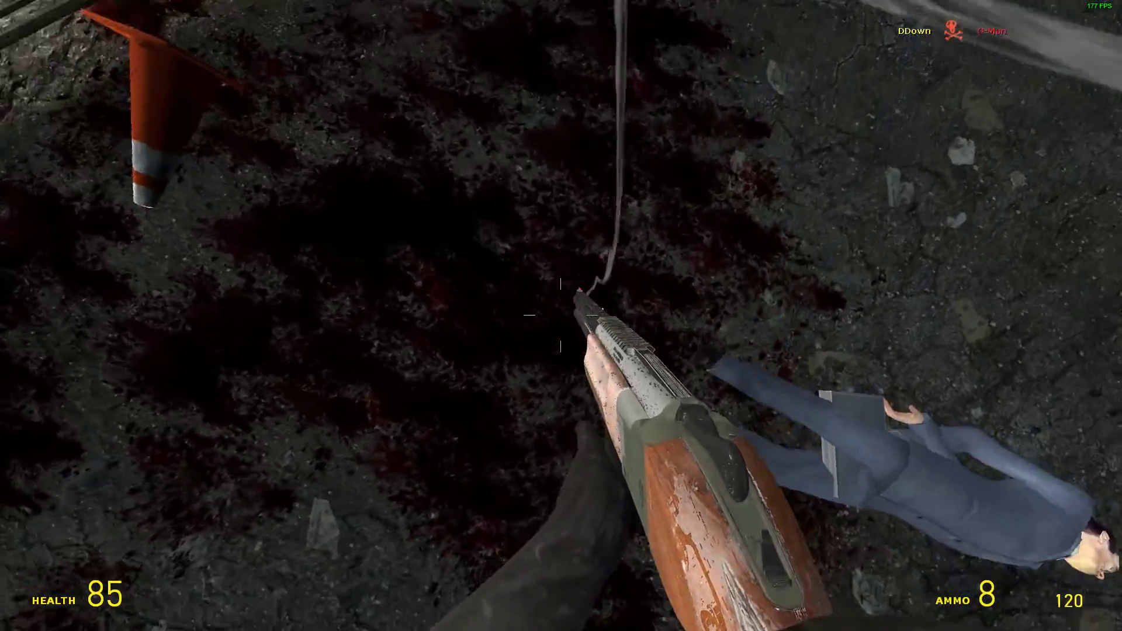
pyautogui.click(560, 315)
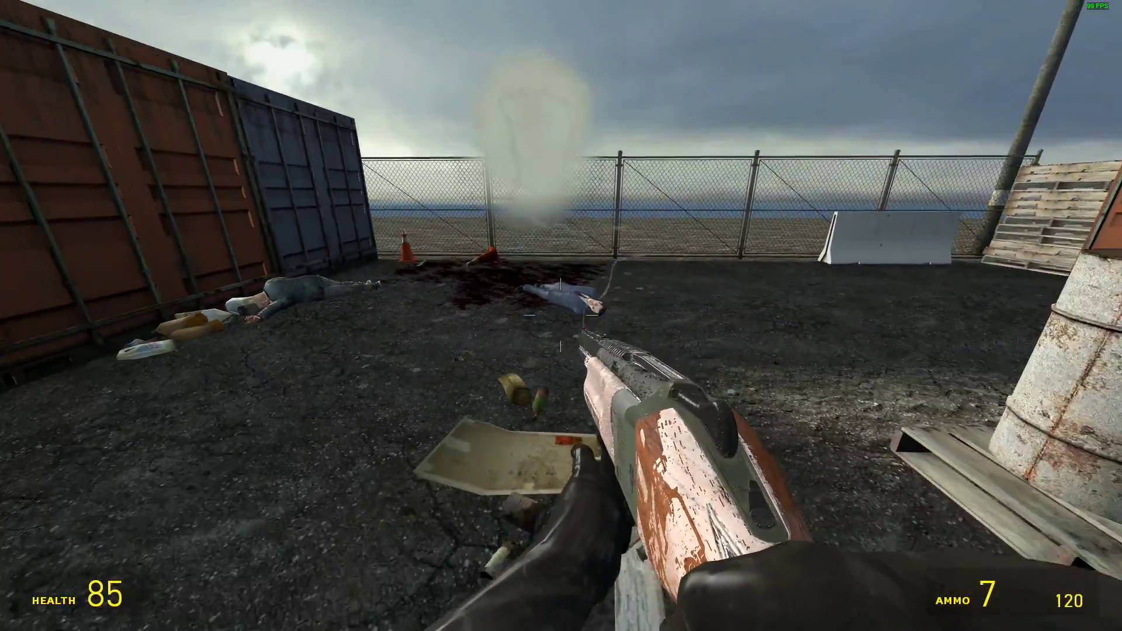
pyautogui.click(561, 316)
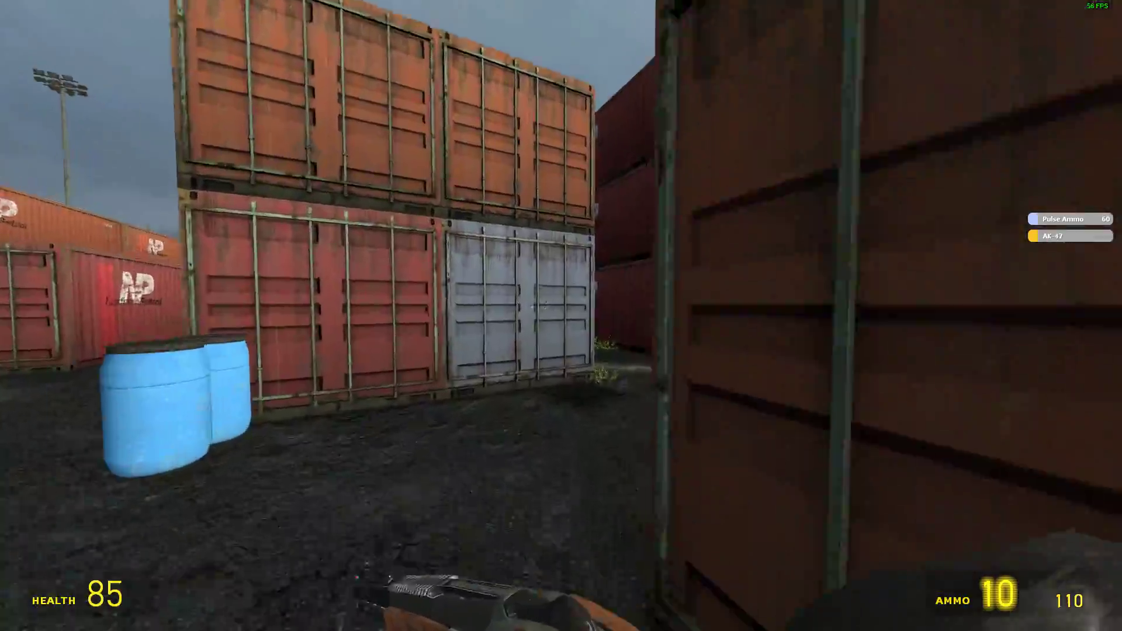
# - Mount the Kemper XL sight on the 725 via the inspect screen and shoot an NPC
pyautogui.press('4')
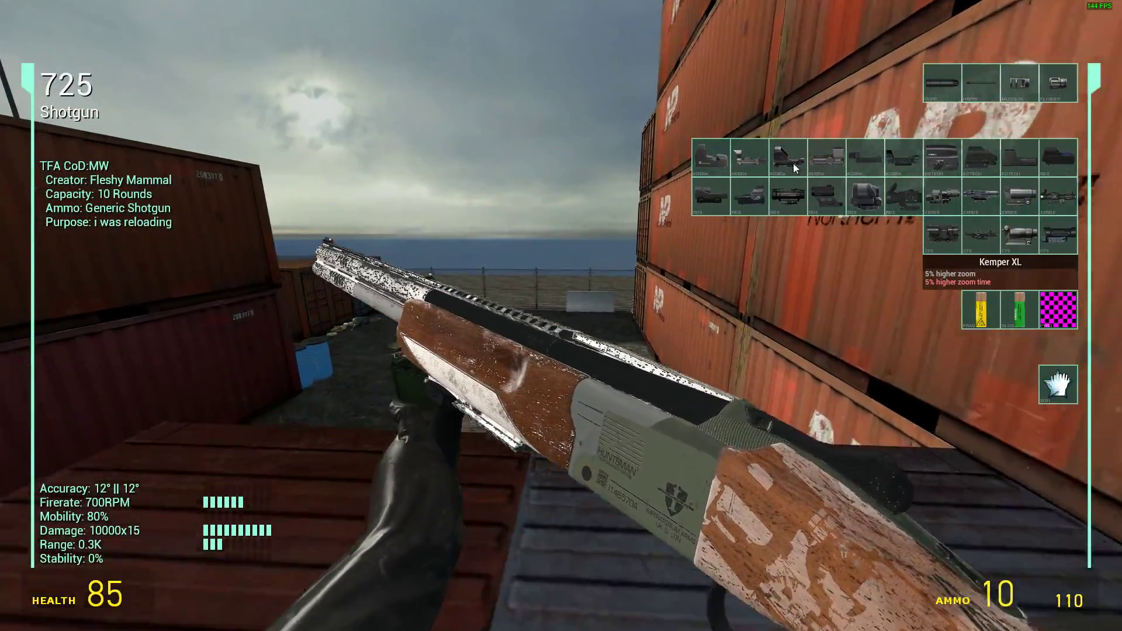
pyautogui.click(867, 196)
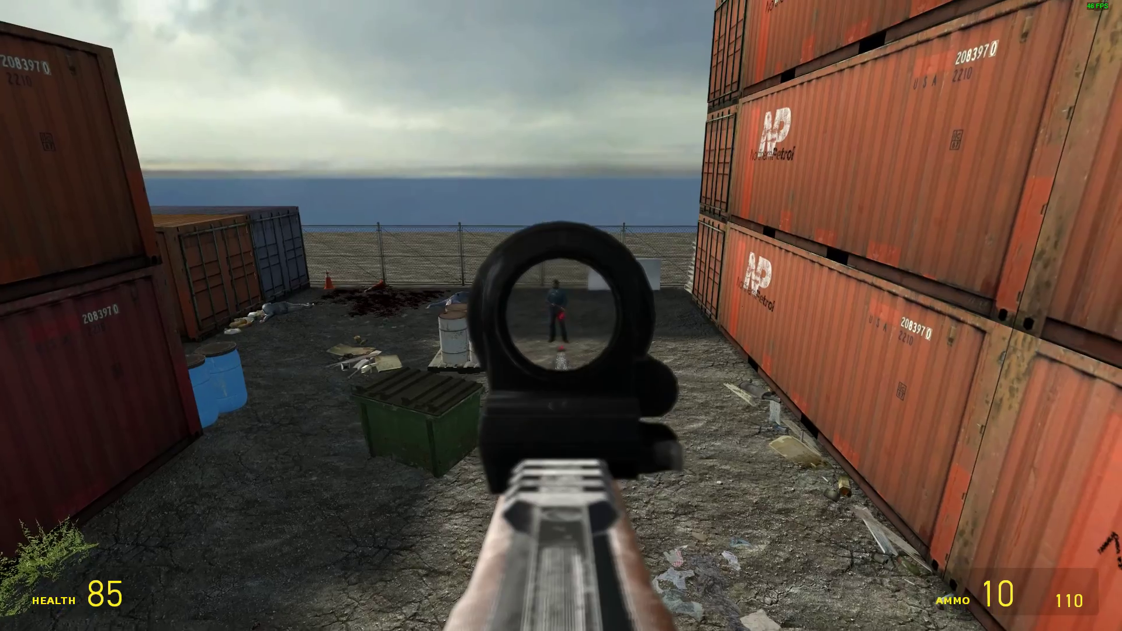
pyautogui.click(561, 315)
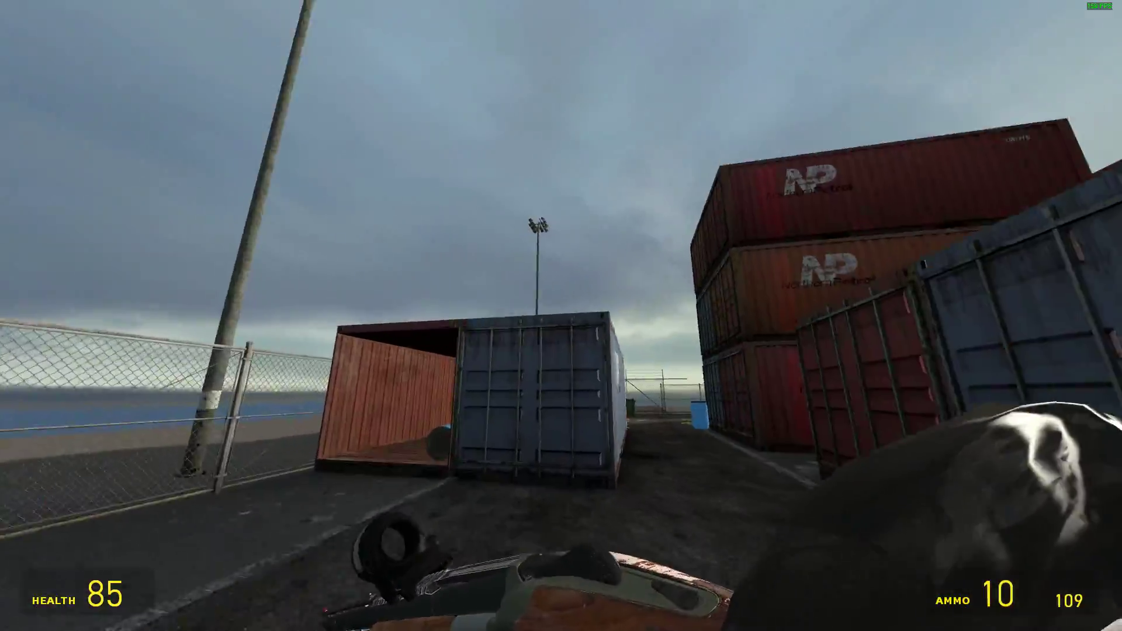
pyautogui.moveTo(561, 315)
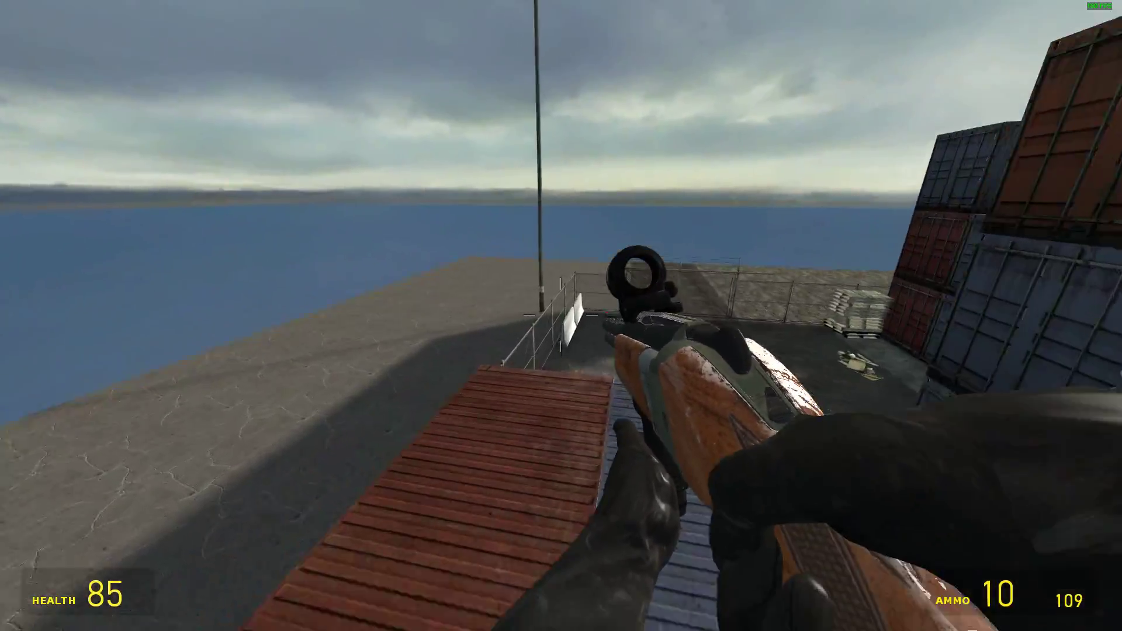
pyautogui.moveTo(561, 315)
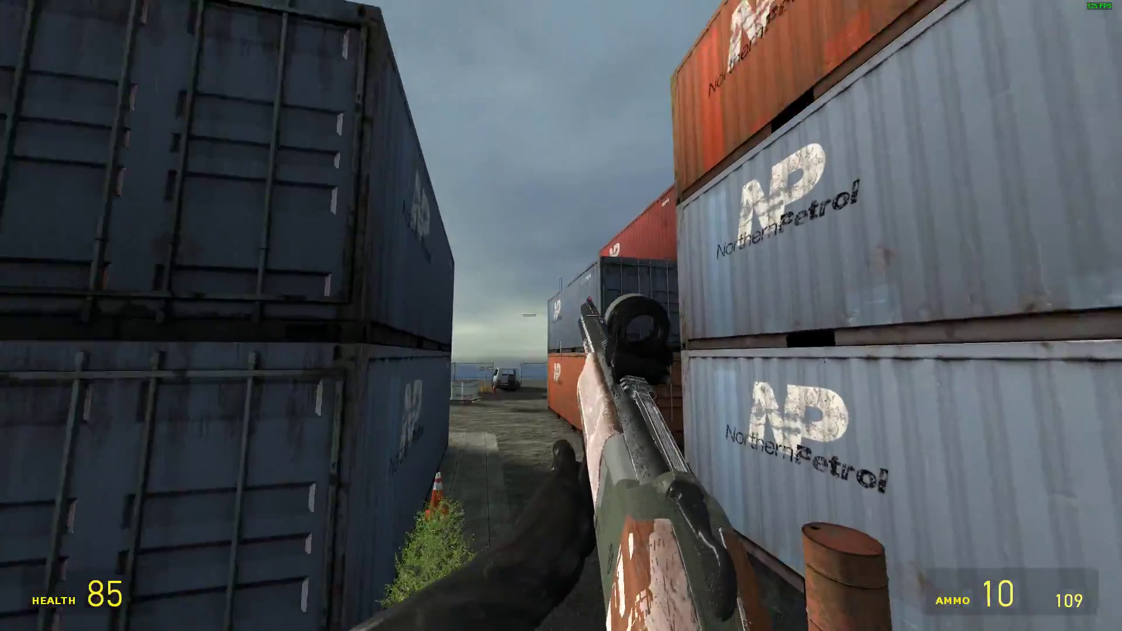